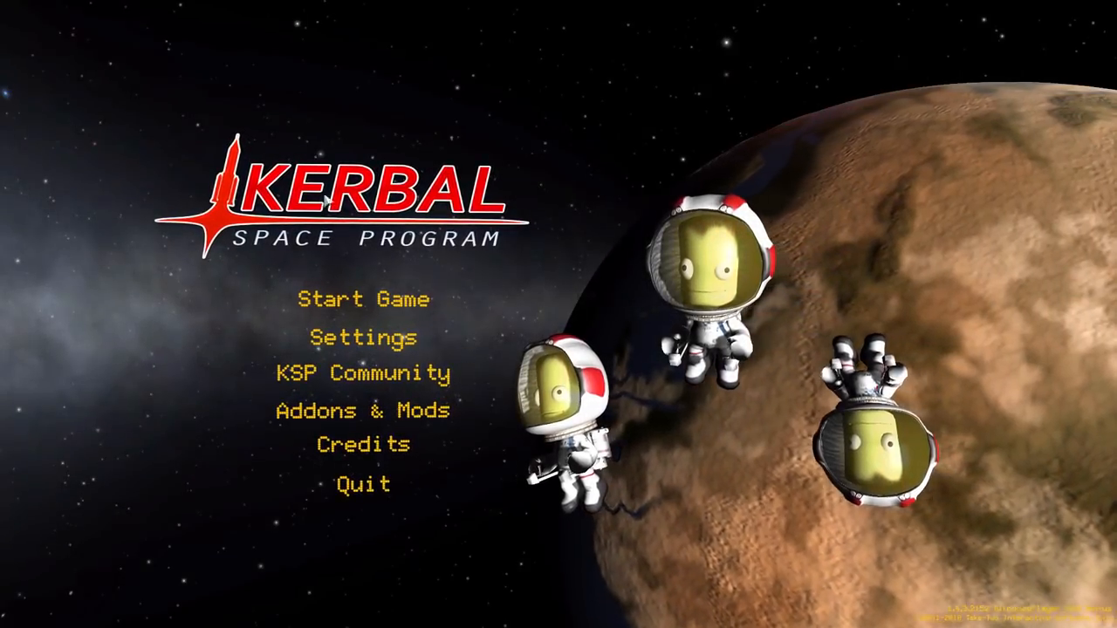
Start the game and load the saved game with a flight in progress
{"action": "left_click", "coordinate": [363, 299]}
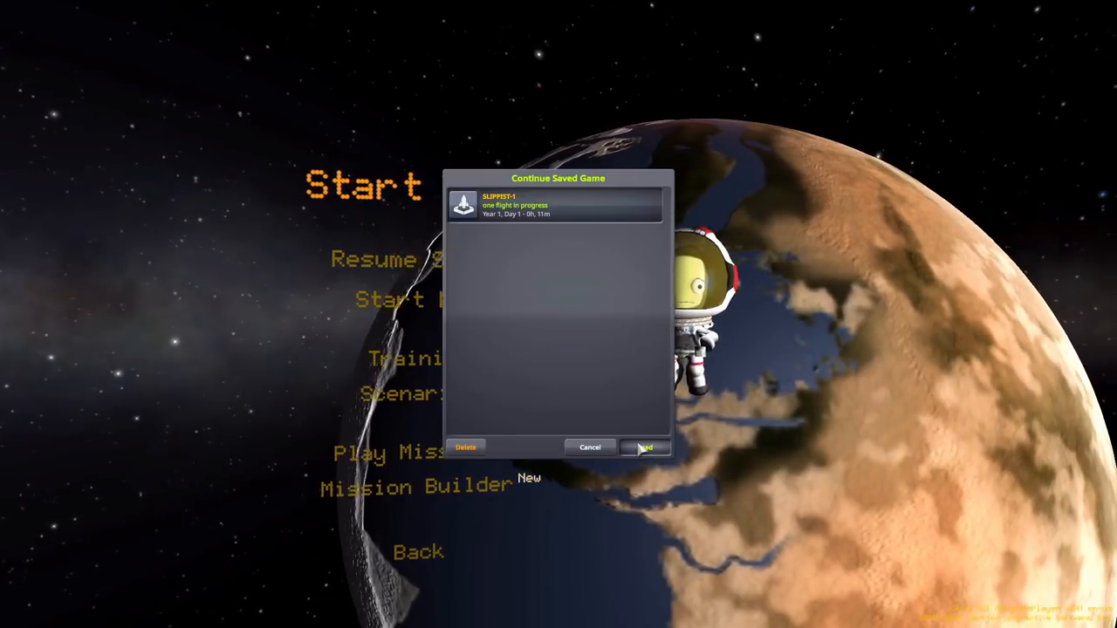
{"action": "left_click", "coordinate": [644, 447]}
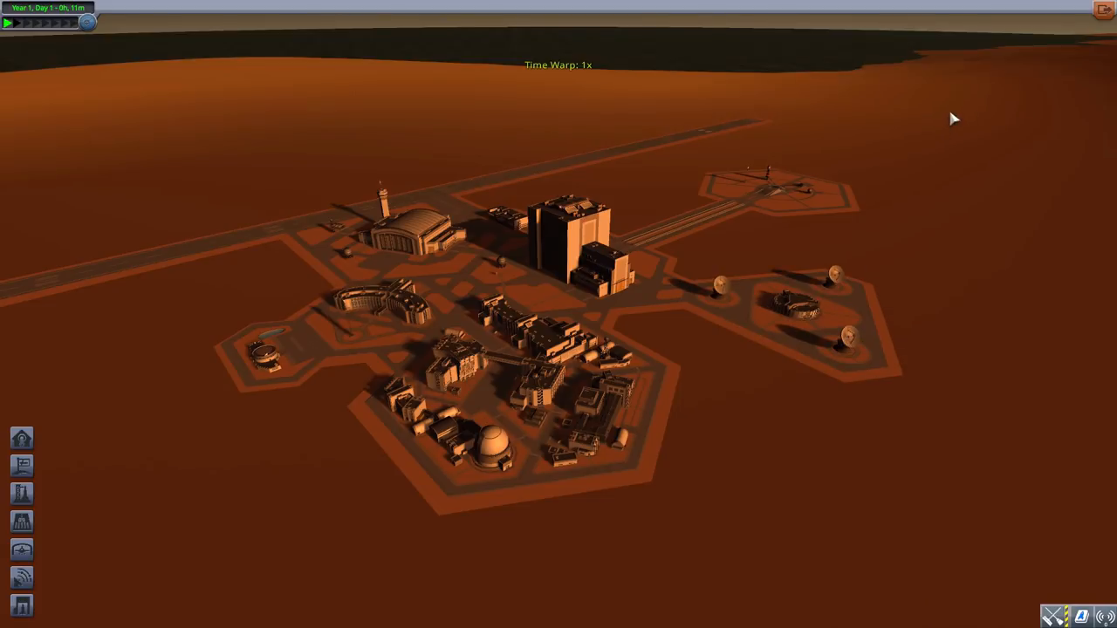
{"action": "mouse_move", "coordinate": [679, 399]}
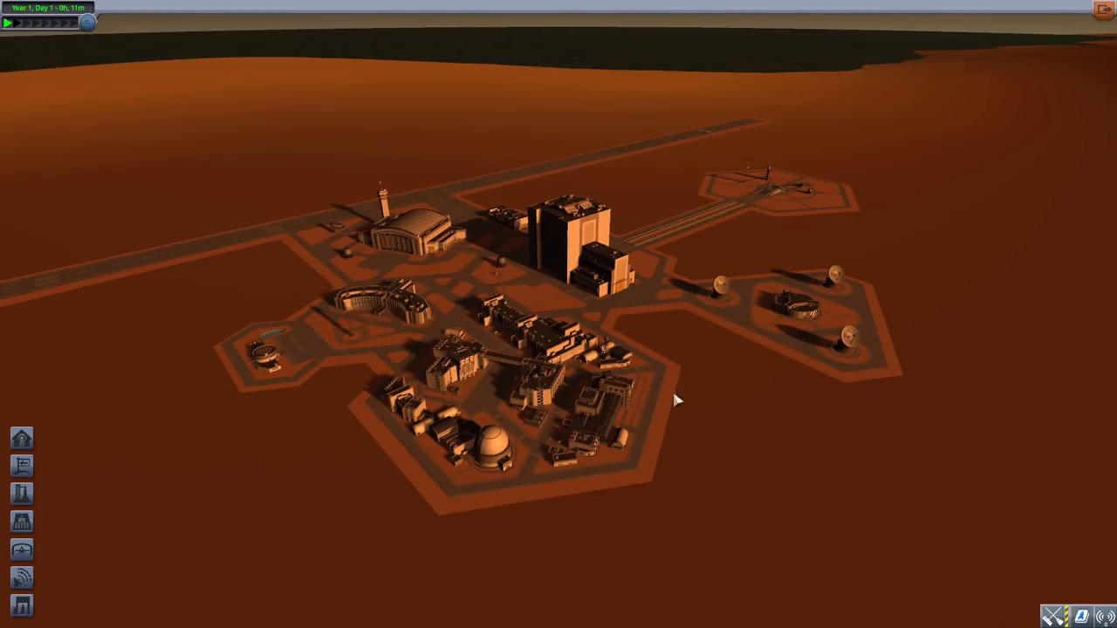
{"action": "mouse_move", "coordinate": [729, 157]}
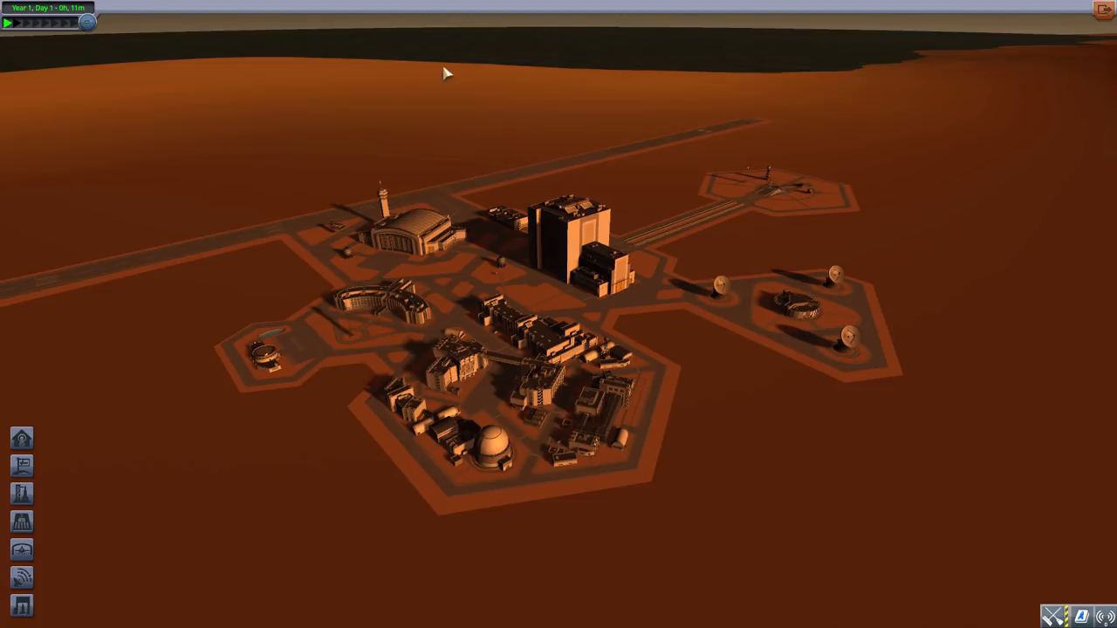
{"action": "mouse_move", "coordinate": [392, 94]}
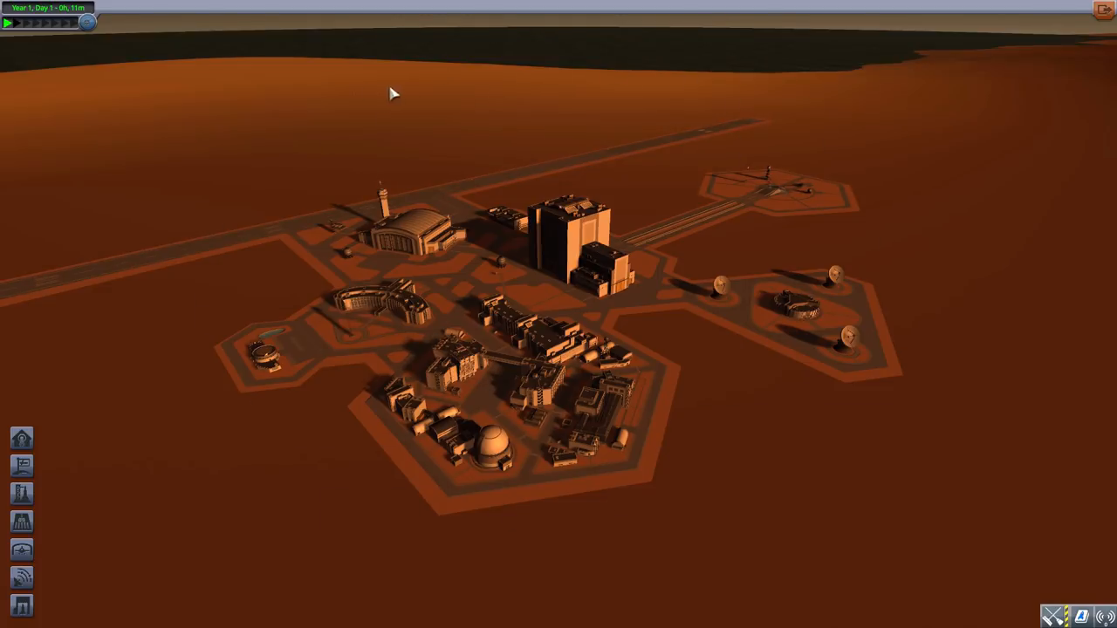
{"action": "mouse_move", "coordinate": [829, 96]}
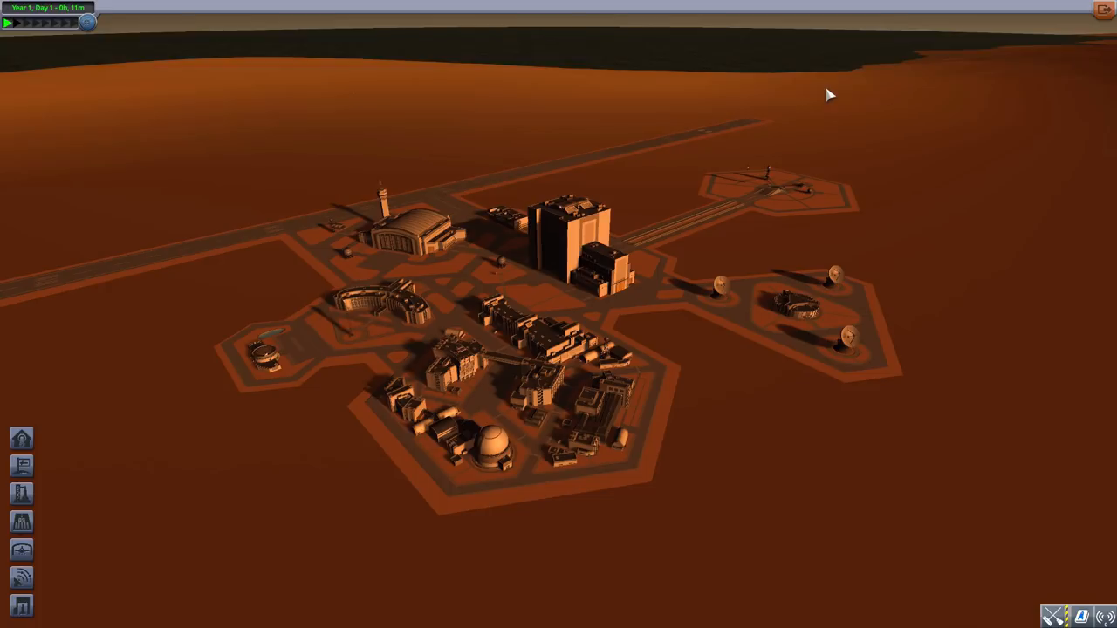
{"action": "mouse_move", "coordinate": [513, 107]}
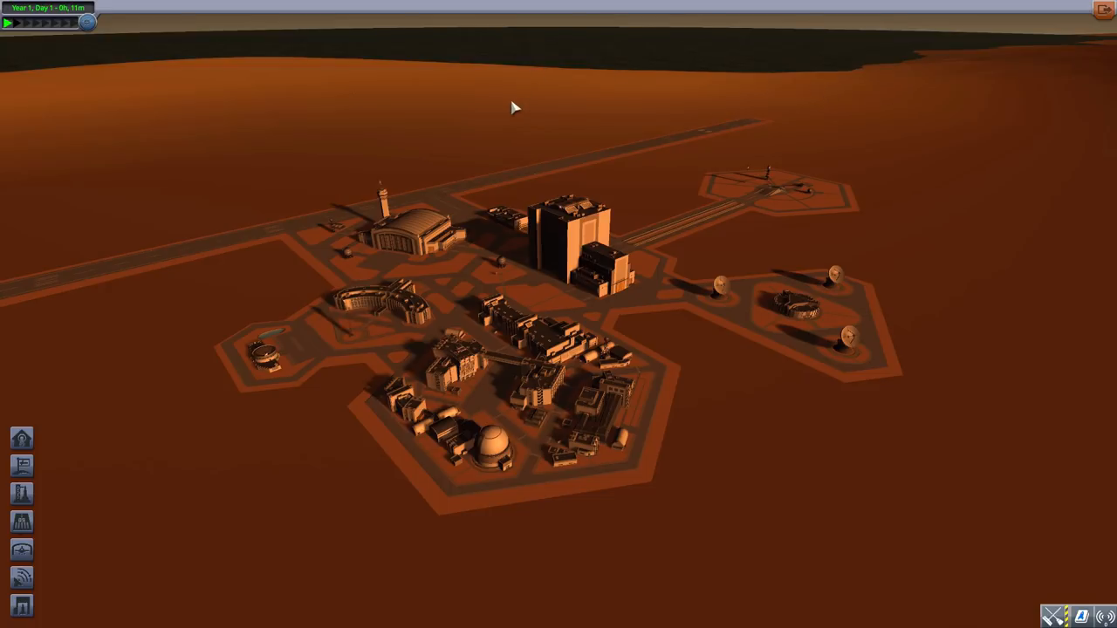
{"action": "mouse_move", "coordinate": [422, 126]}
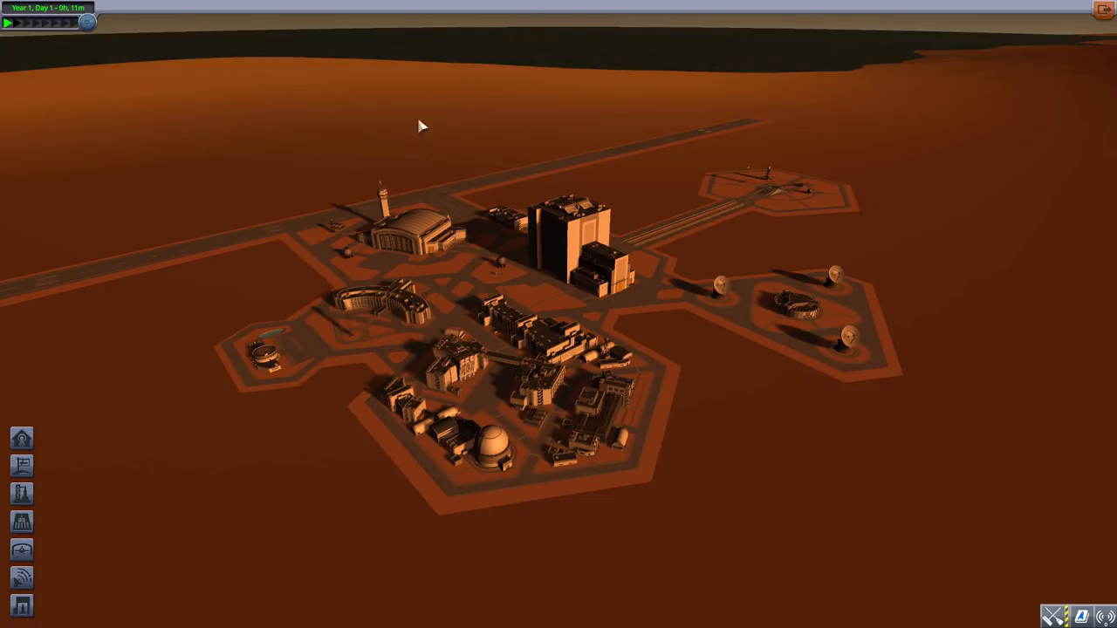
{"action": "mouse_move", "coordinate": [629, 115]}
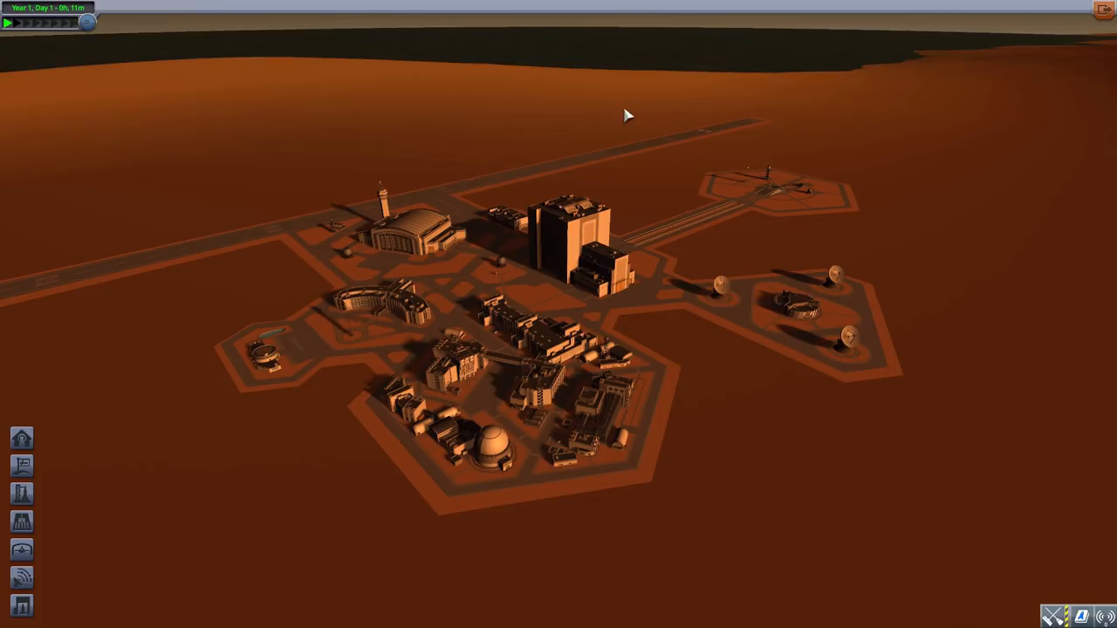
{"action": "mouse_move", "coordinate": [405, 150]}
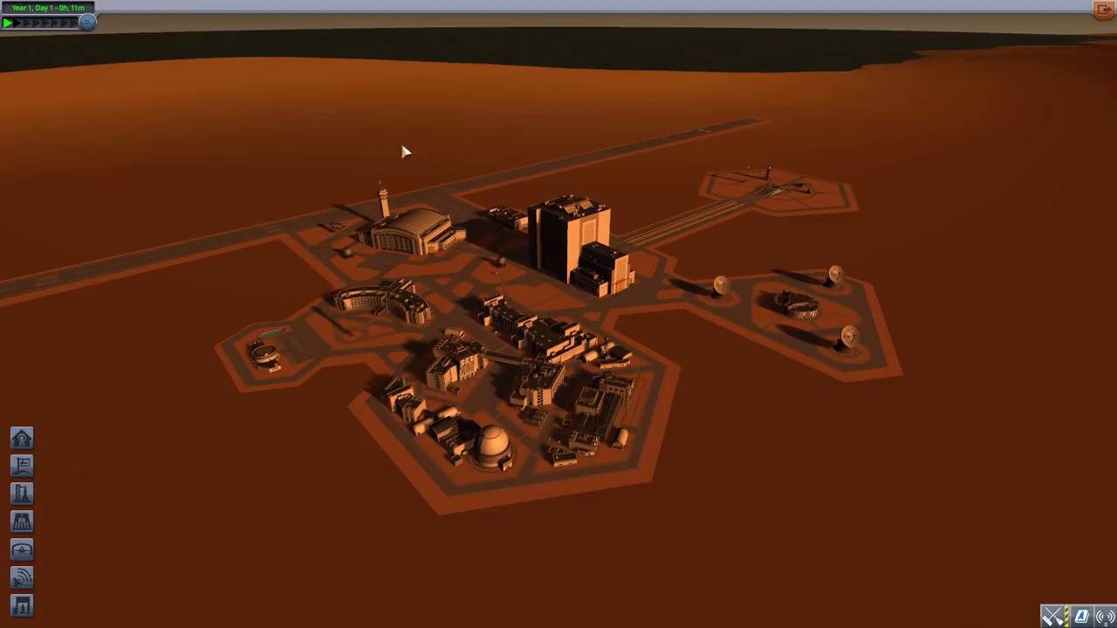
{"action": "mouse_move", "coordinate": [286, 489]}
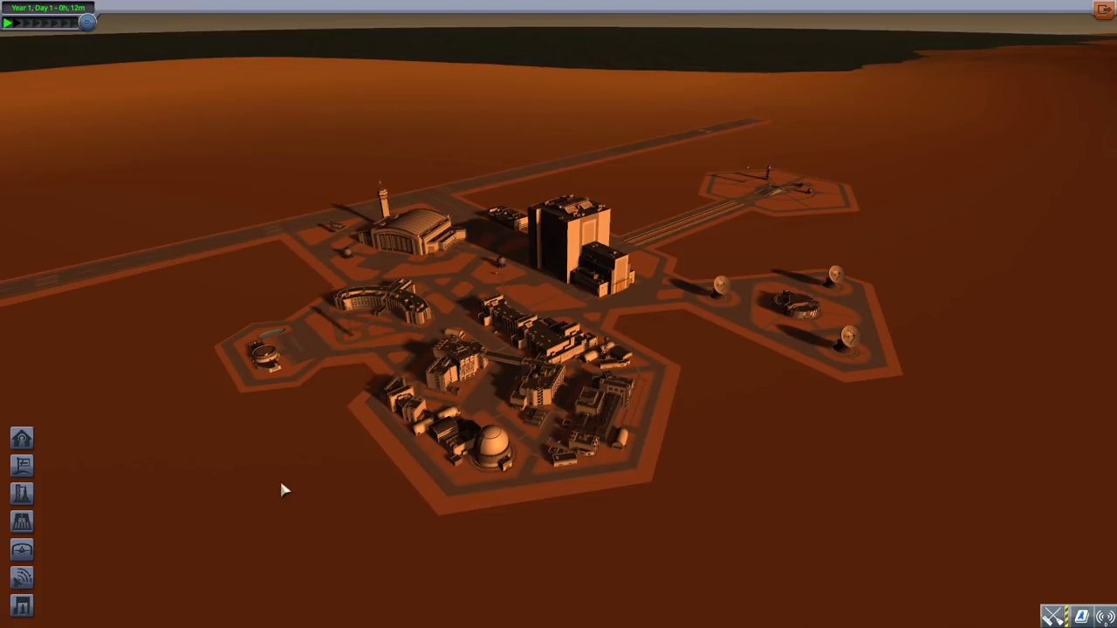
{"action": "mouse_move", "coordinate": [967, 216]}
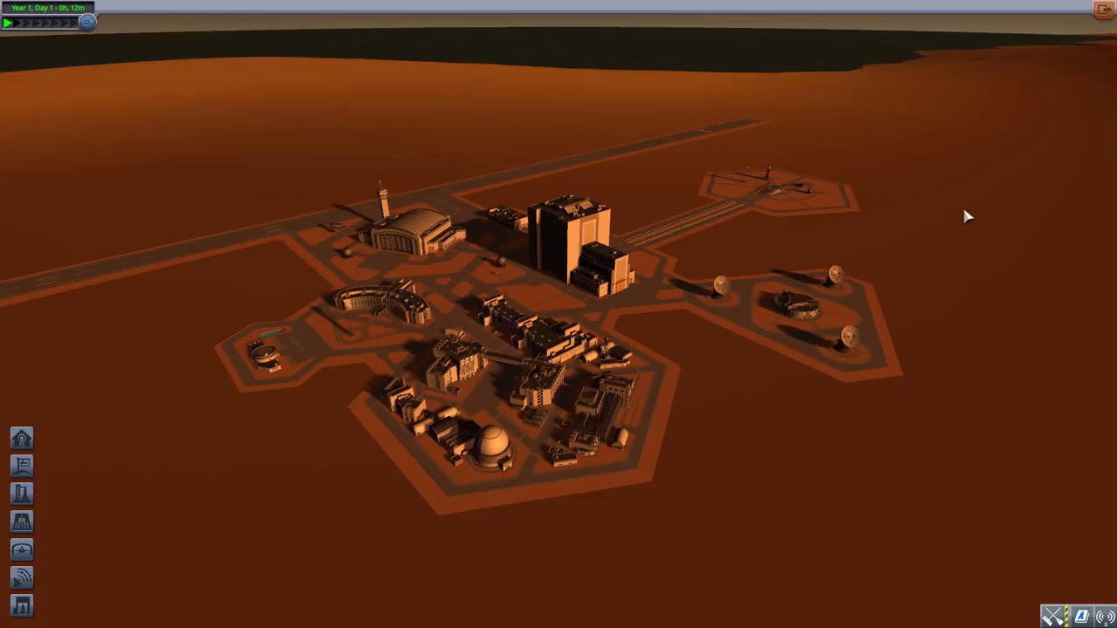
{"action": "mouse_move", "coordinate": [956, 157]}
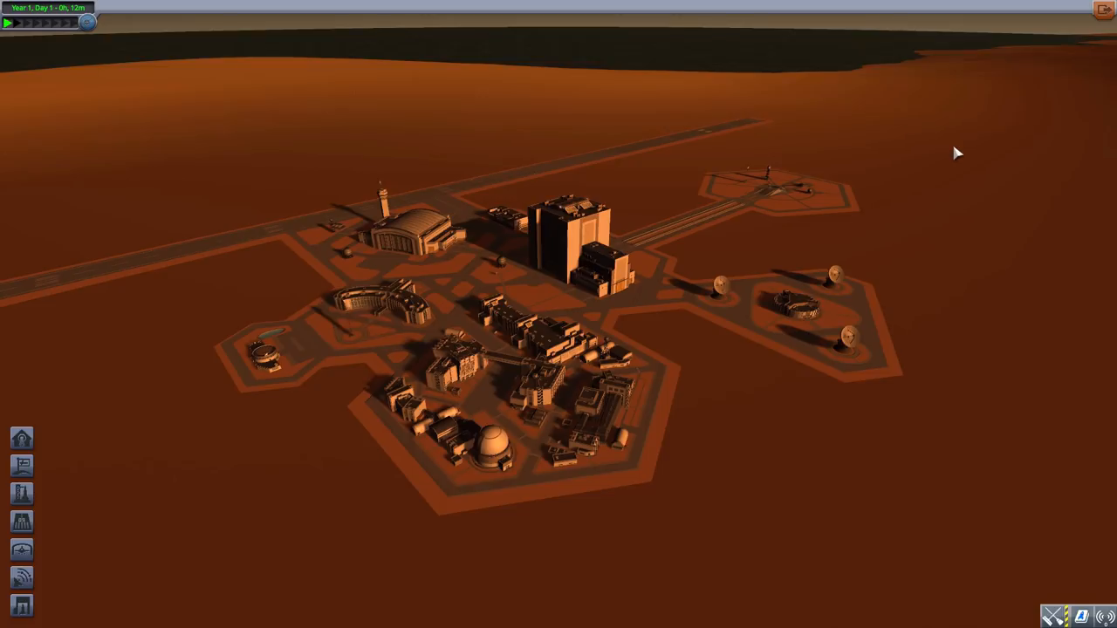
{"action": "mouse_move", "coordinate": [961, 204]}
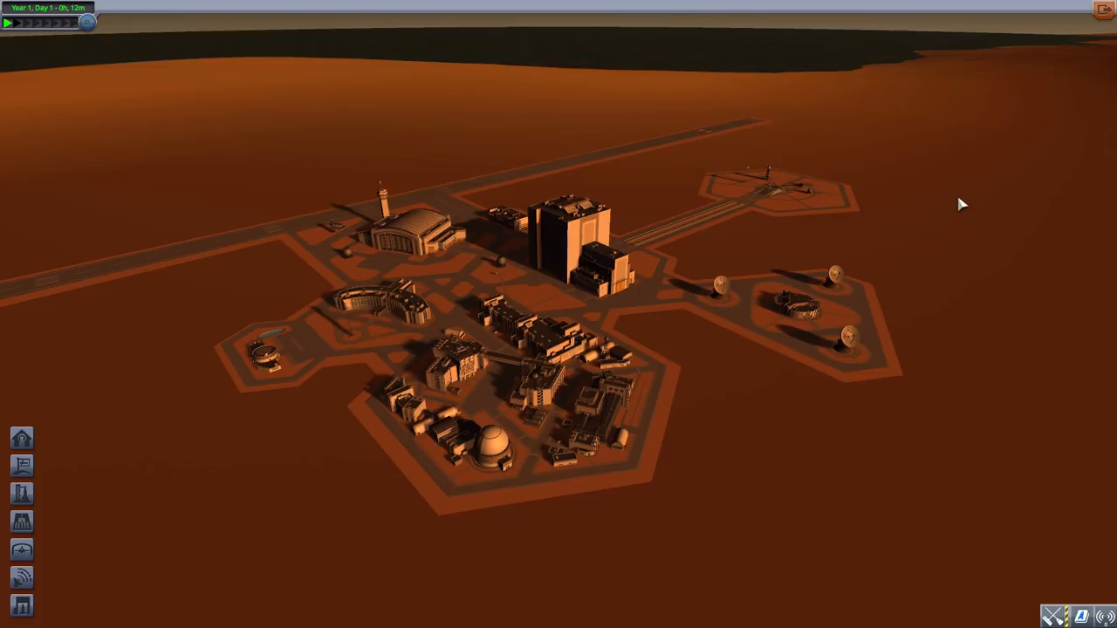
{"action": "mouse_move", "coordinate": [761, 171]}
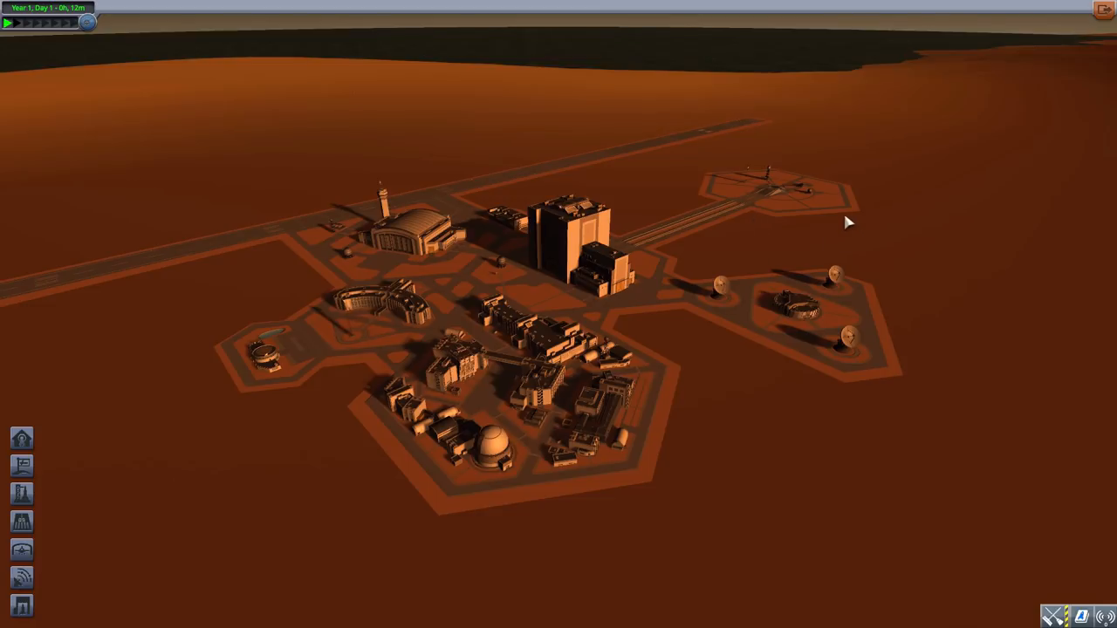
{"action": "mouse_move", "coordinate": [806, 293]}
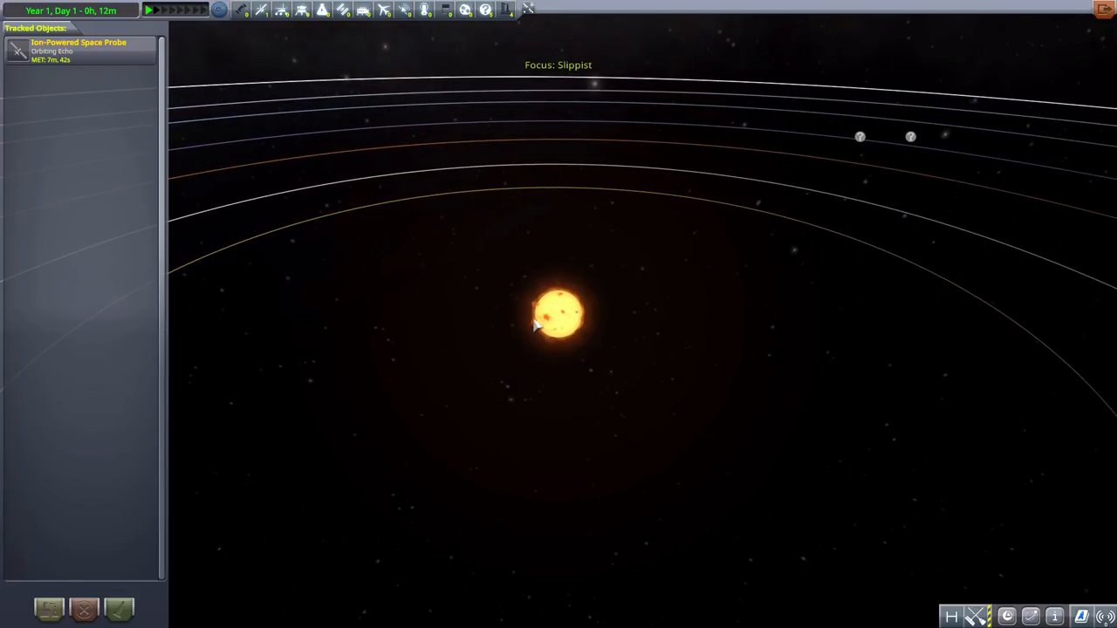
Zoom the Tracking Station camera in on the system's star
{"action": "scroll", "scroll_direction": "up", "scroll_amount": 3}
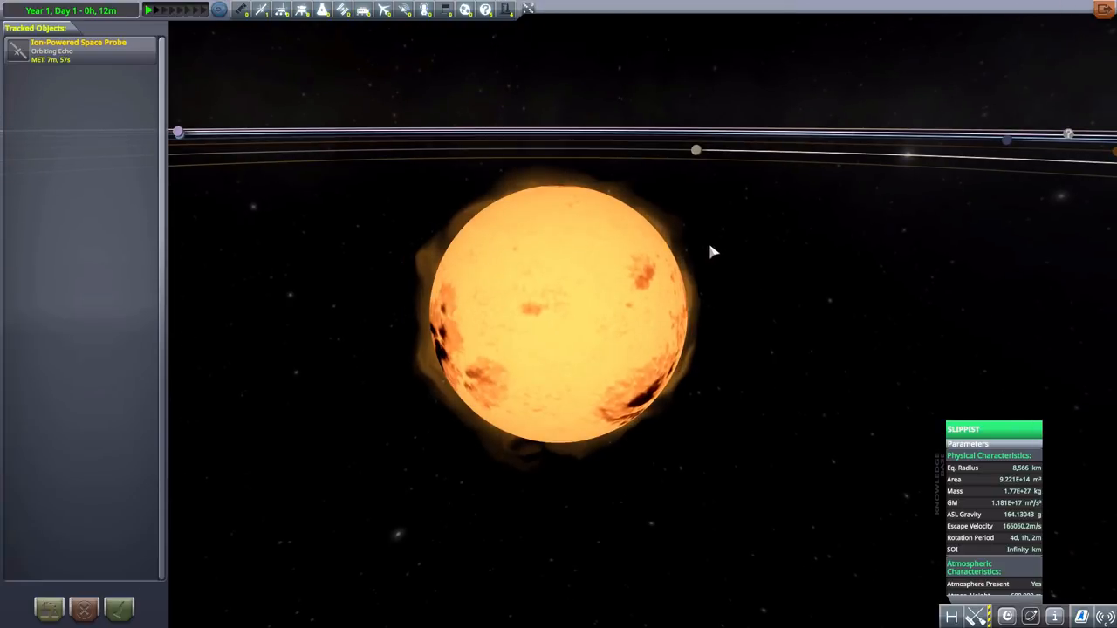
{"action": "mouse_move", "coordinate": [770, 340]}
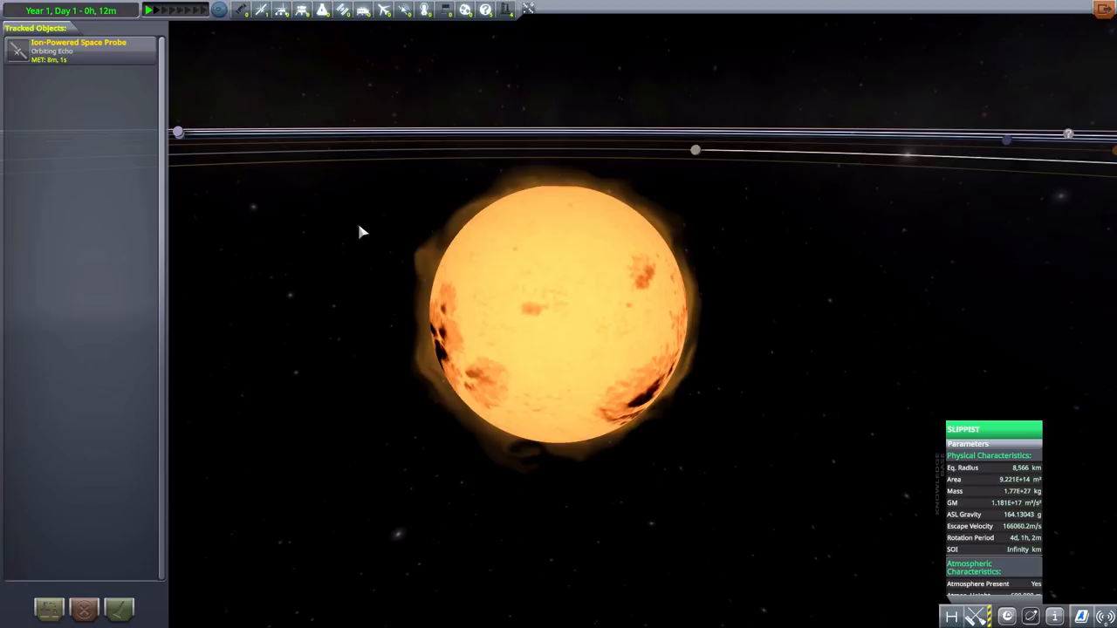
{"action": "mouse_move", "coordinate": [388, 240]}
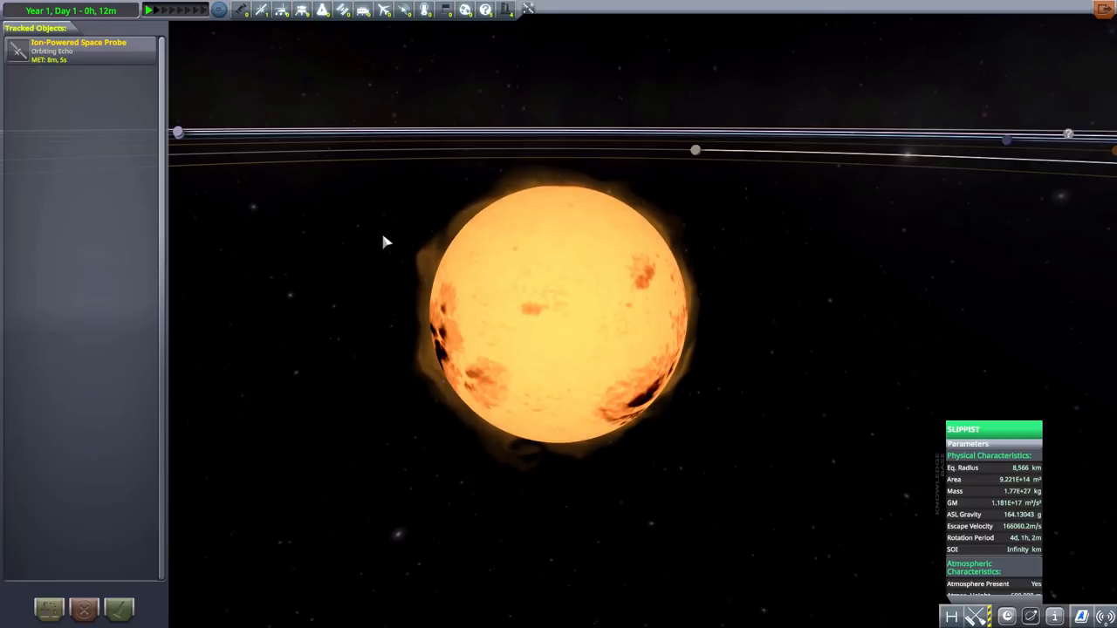
{"action": "mouse_move", "coordinate": [452, 203]}
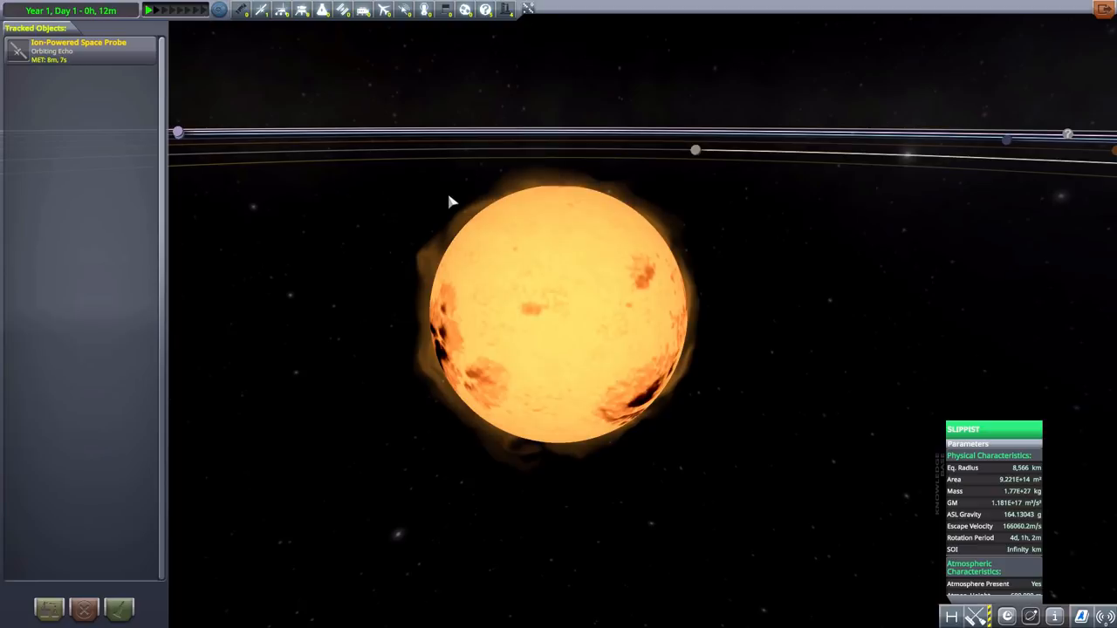
{"action": "mouse_move", "coordinate": [639, 279]}
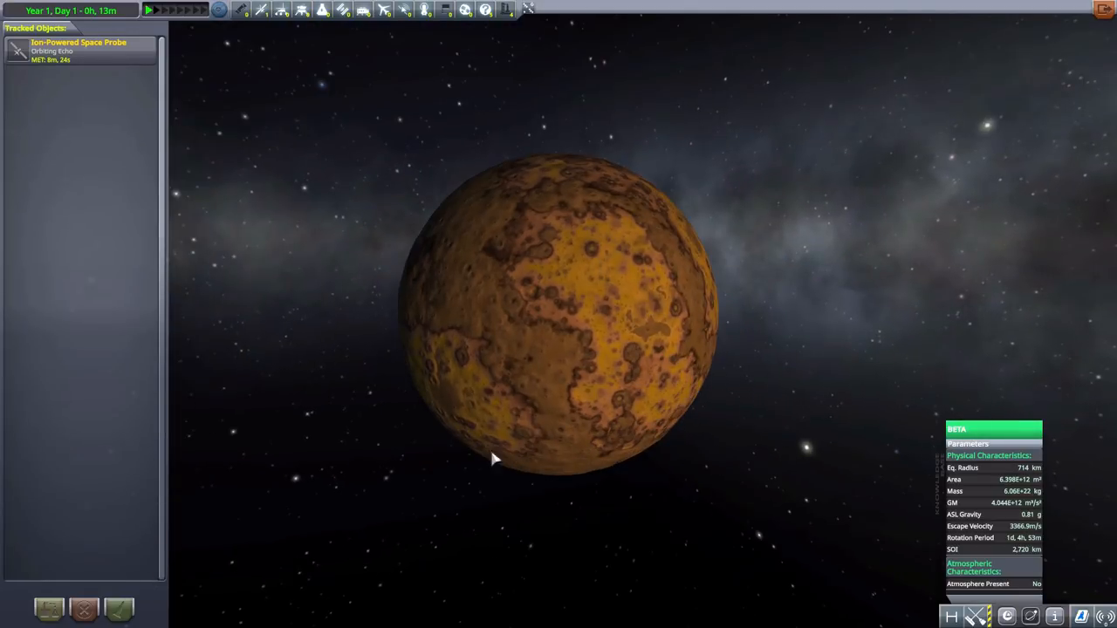
{"action": "mouse_move", "coordinate": [729, 405]}
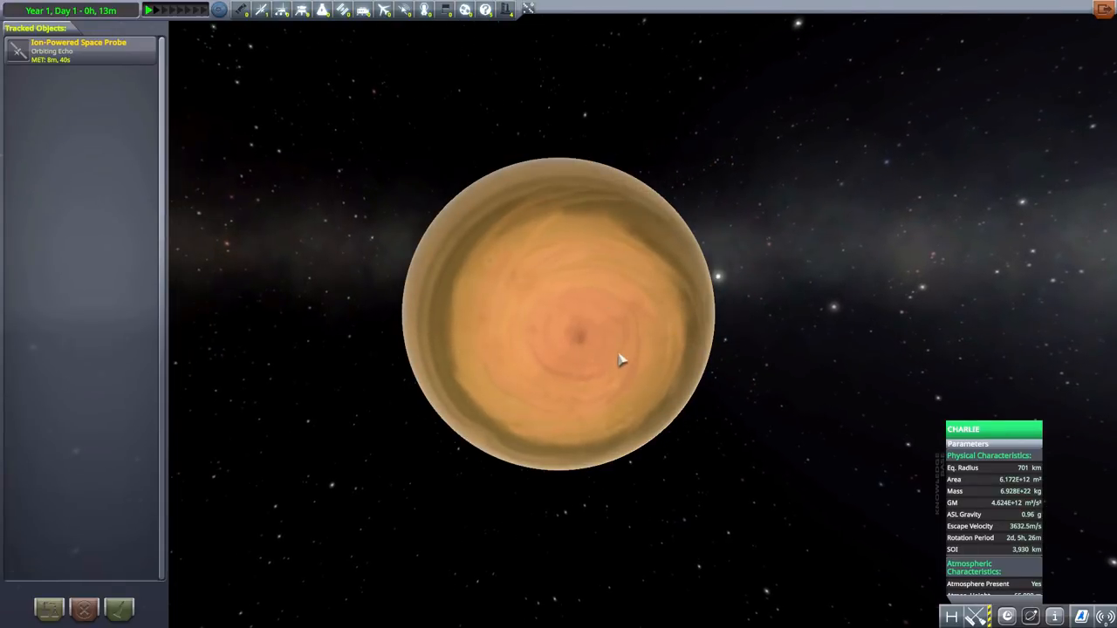
{"action": "mouse_move", "coordinate": [457, 323]}
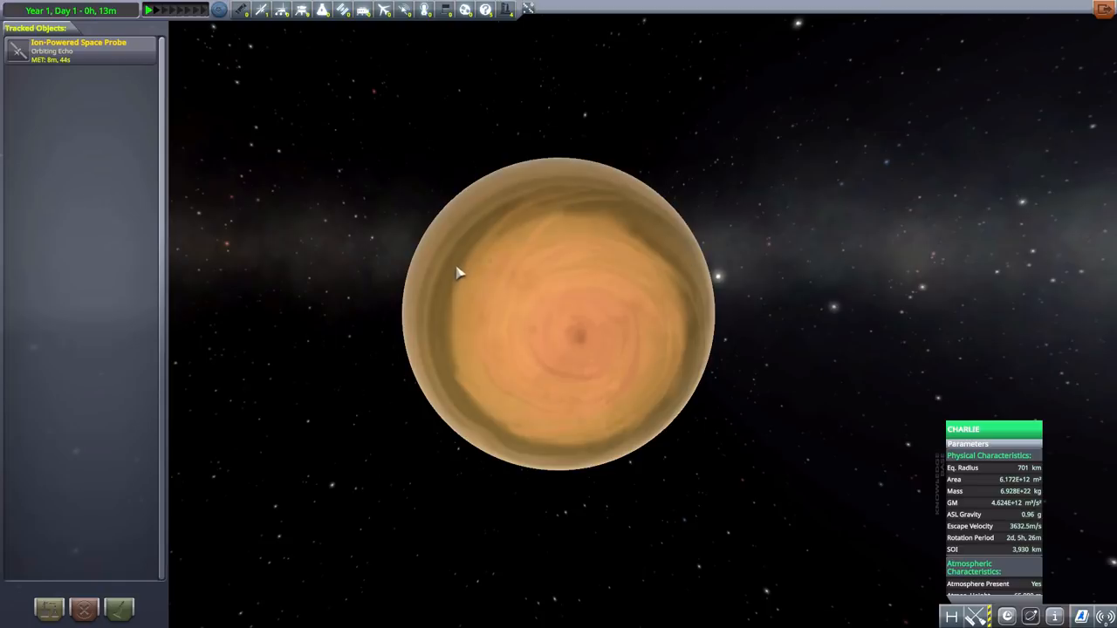
{"action": "mouse_move", "coordinate": [1019, 597]}
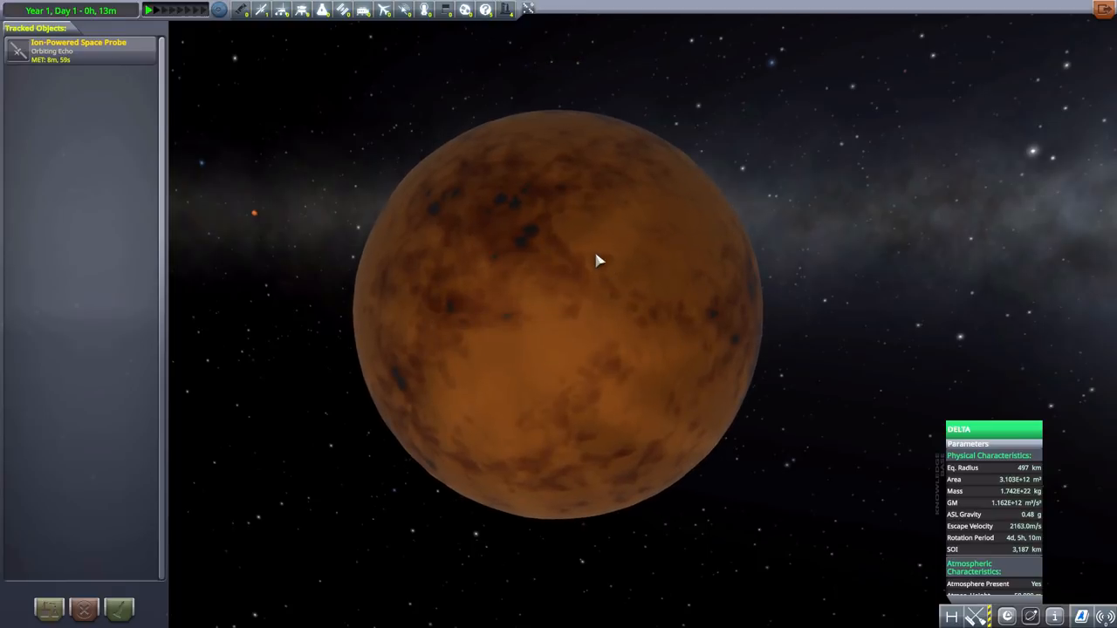
{"action": "mouse_move", "coordinate": [521, 255]}
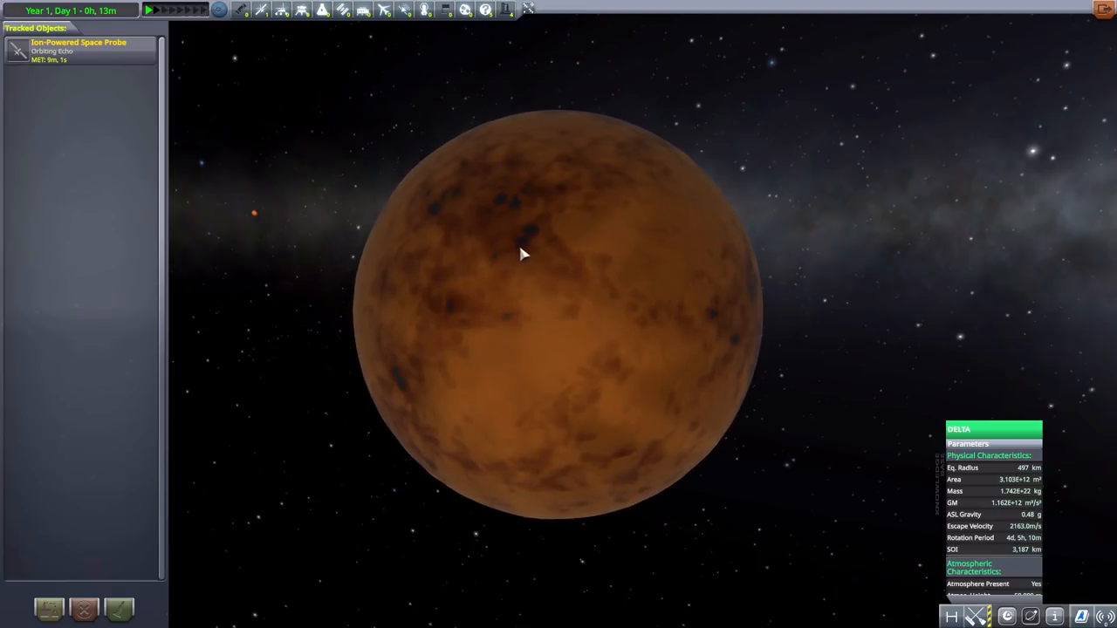
{"action": "mouse_move", "coordinate": [453, 255]}
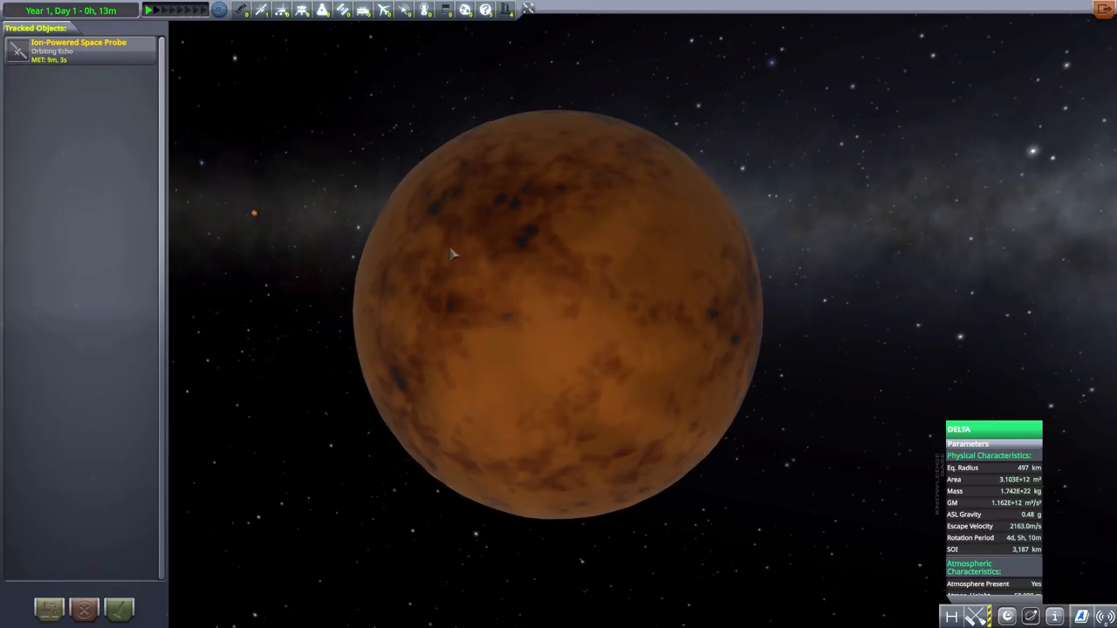
{"action": "mouse_move", "coordinate": [693, 311]}
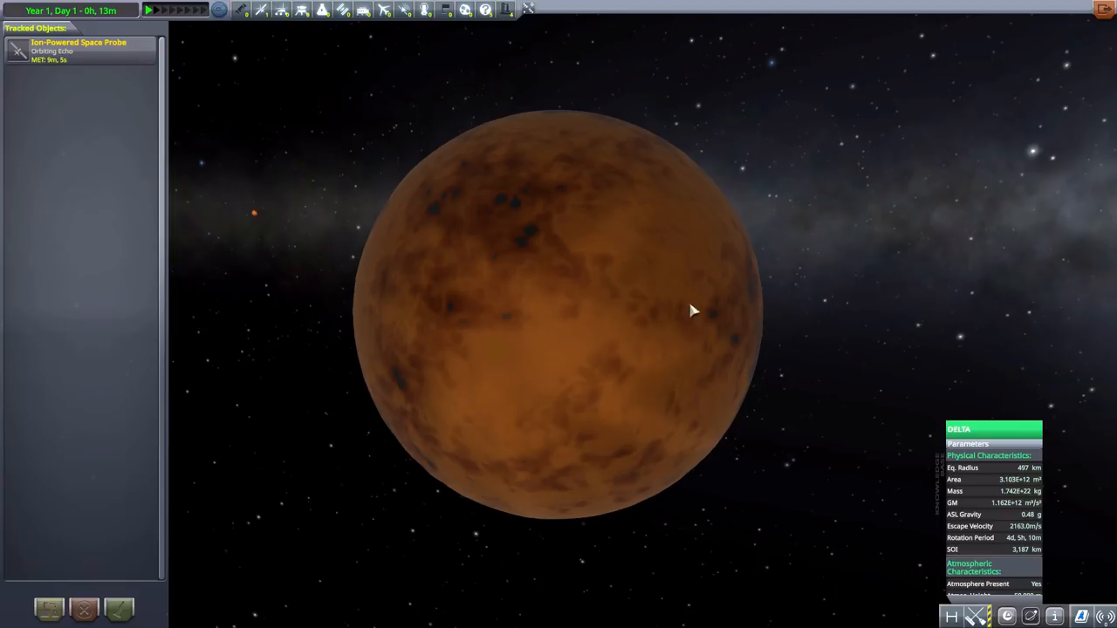
{"action": "mouse_move", "coordinate": [375, 242]}
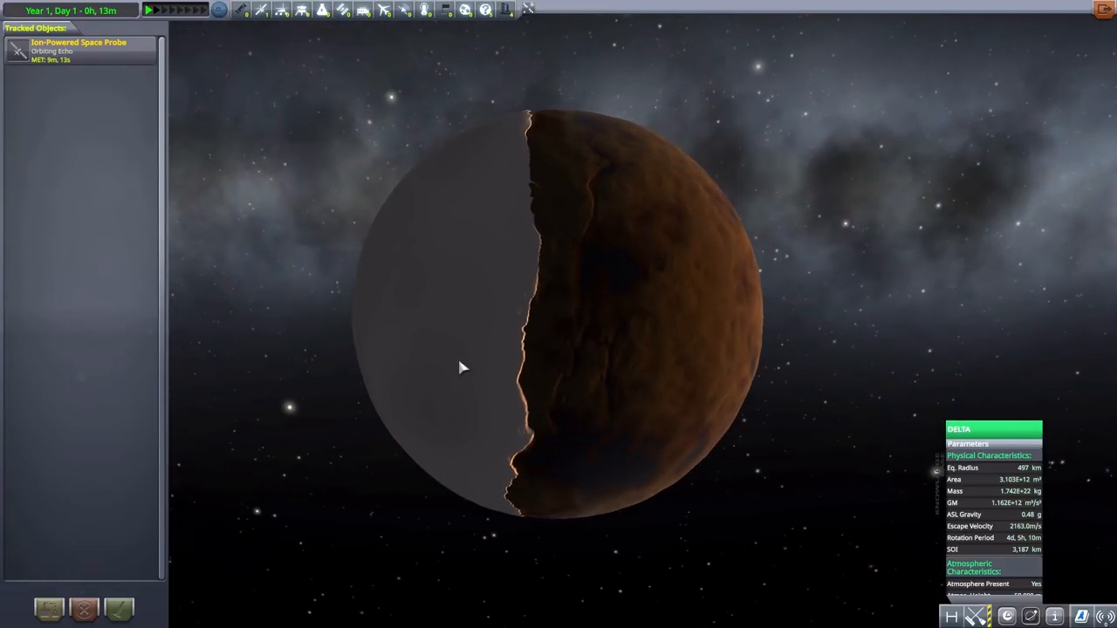
{"action": "mouse_move", "coordinate": [436, 131]}
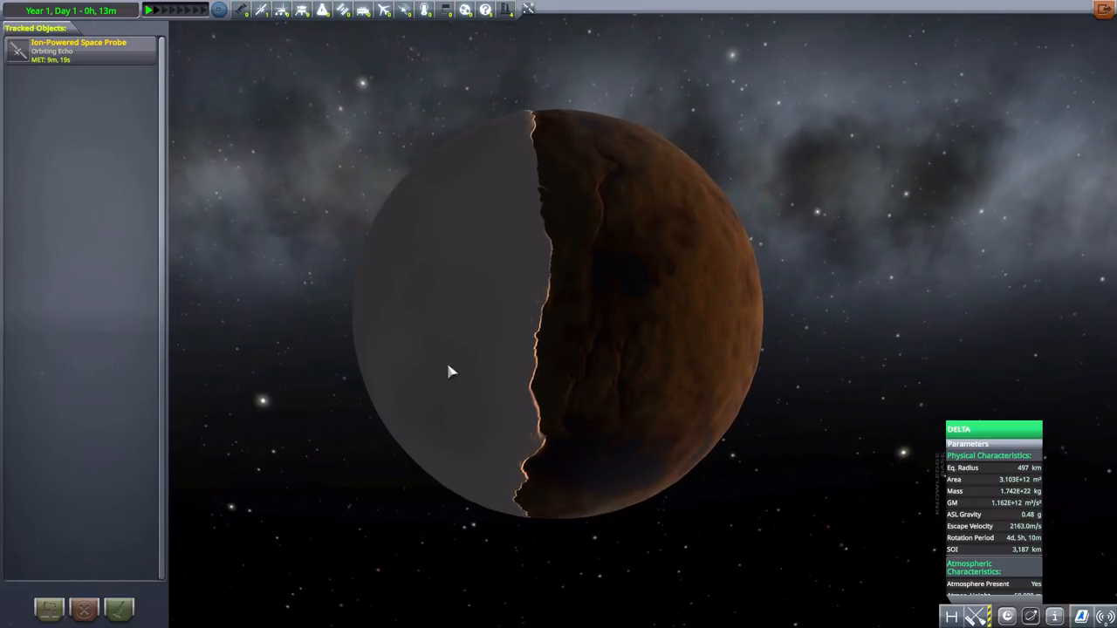
{"action": "mouse_move", "coordinate": [759, 391]}
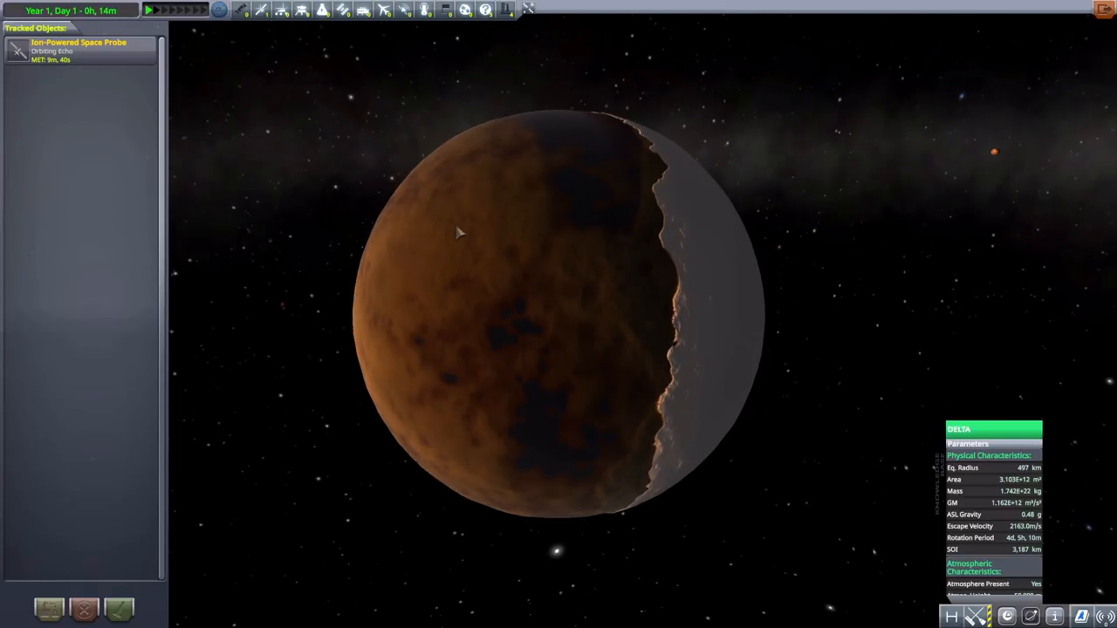
{"action": "mouse_move", "coordinate": [461, 230]}
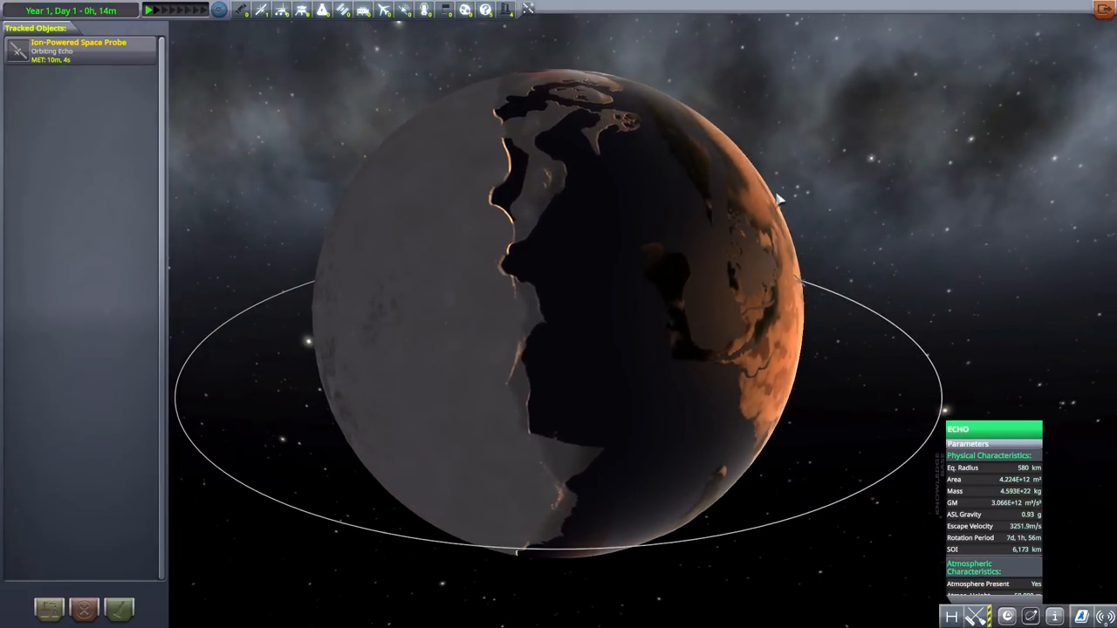
{"action": "mouse_move", "coordinate": [310, 243]}
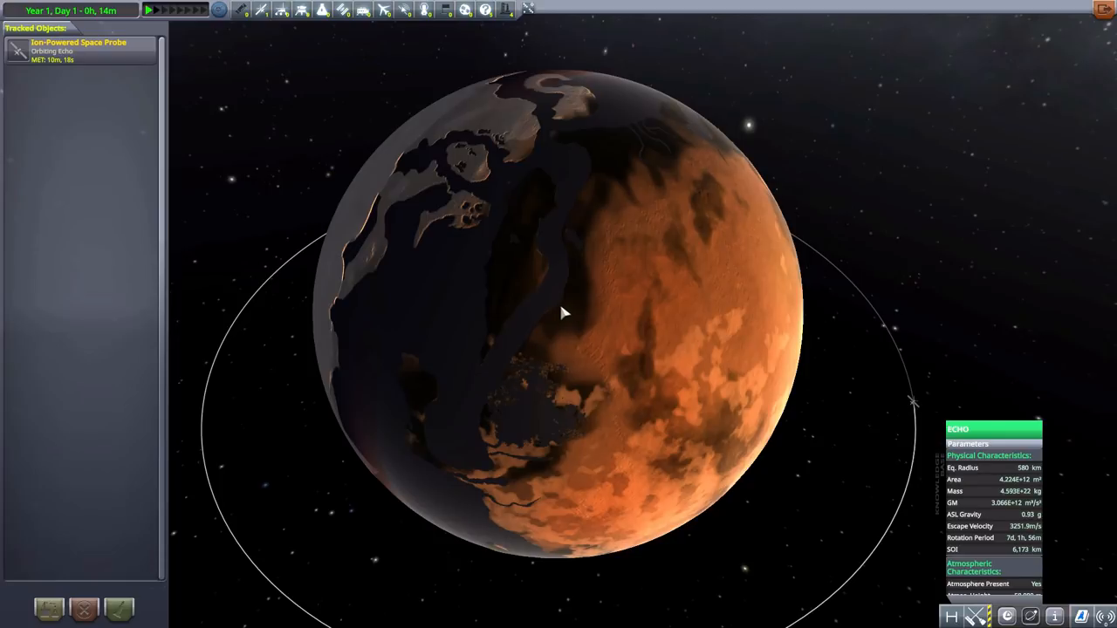
{"action": "mouse_move", "coordinate": [597, 258]}
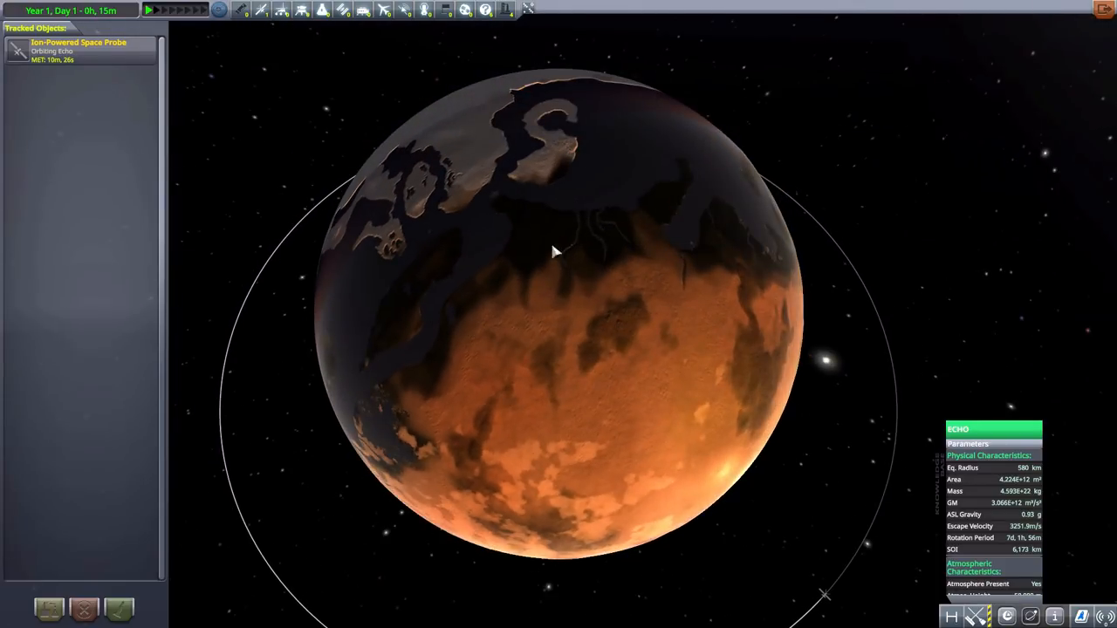
Orbit the camera around Echo to see more of its surface
{"action": "left_click_drag", "start_coordinate": [552, 251], "coordinate": [655, 391]}
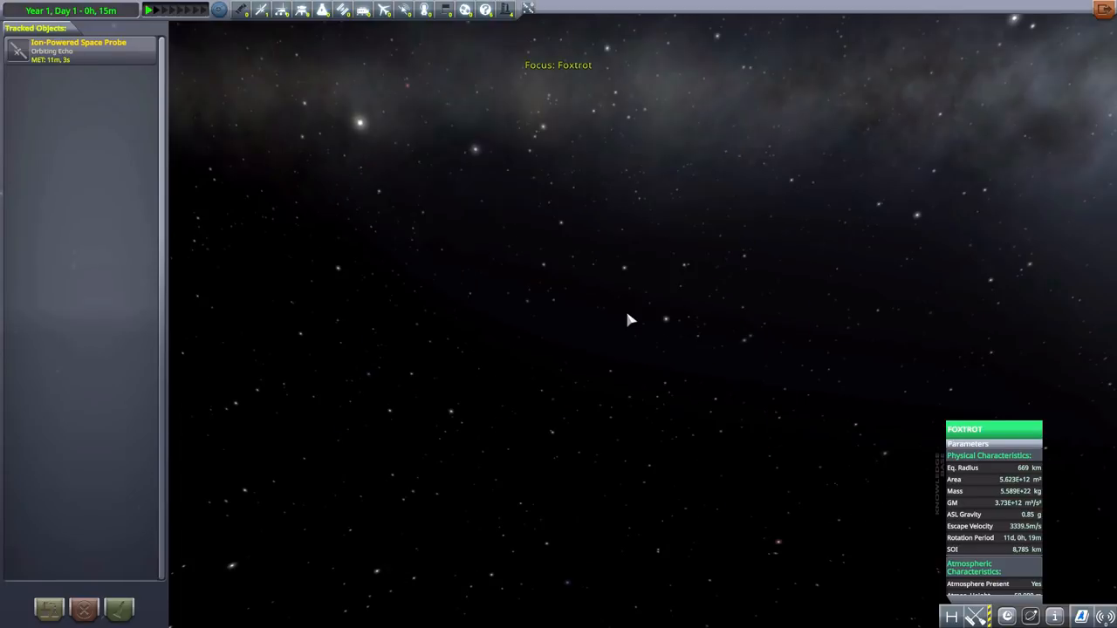
Adjust the zoom on Foxtrot and orbit back to its darker side with a slight tilt
{"action": "scroll", "scroll_direction": "down", "scroll_amount": 3}
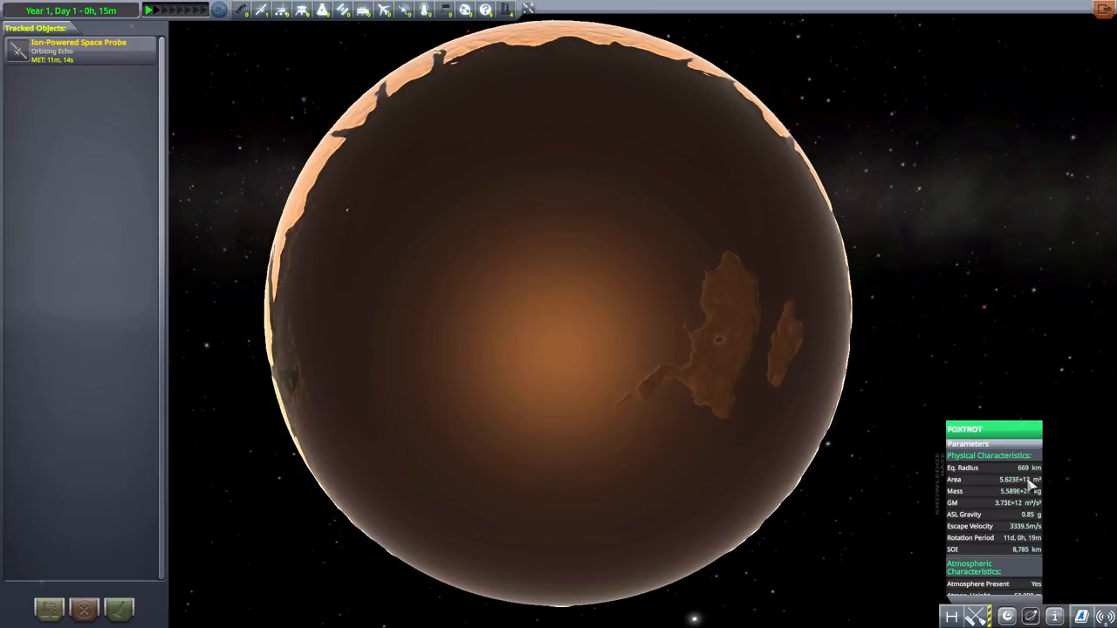
{"action": "mouse_move", "coordinate": [1055, 527]}
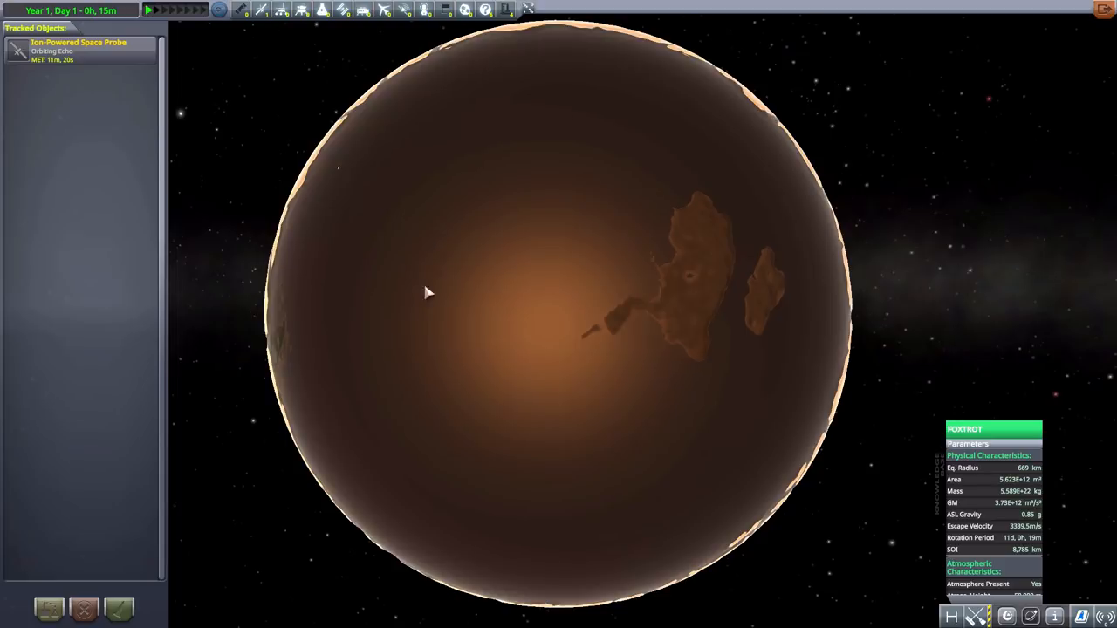
{"action": "mouse_move", "coordinate": [452, 136]}
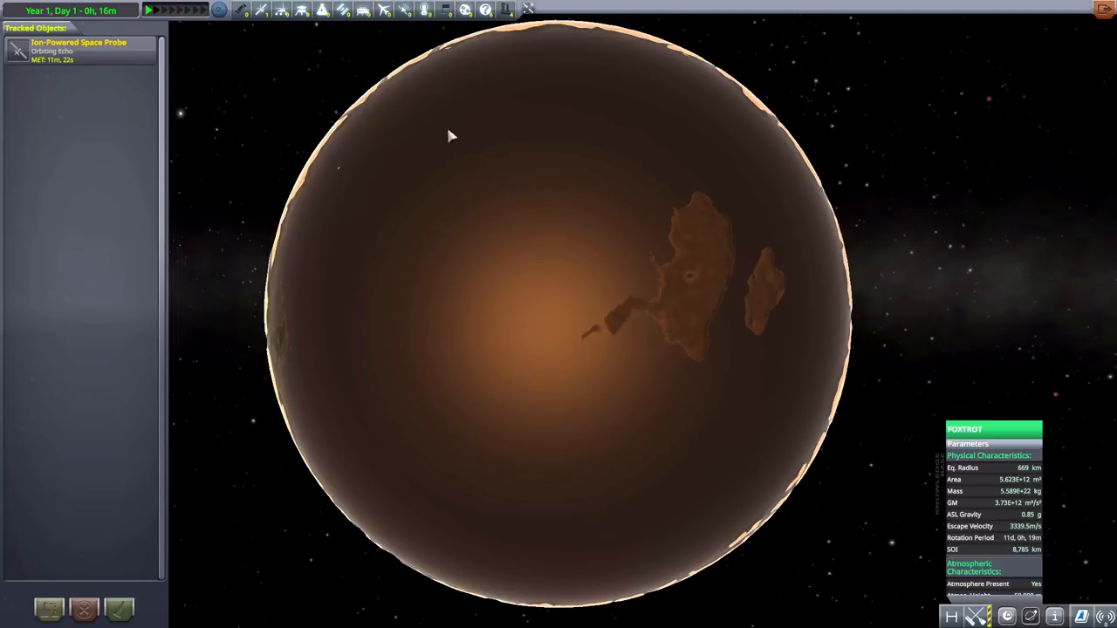
{"action": "mouse_move", "coordinate": [630, 146]}
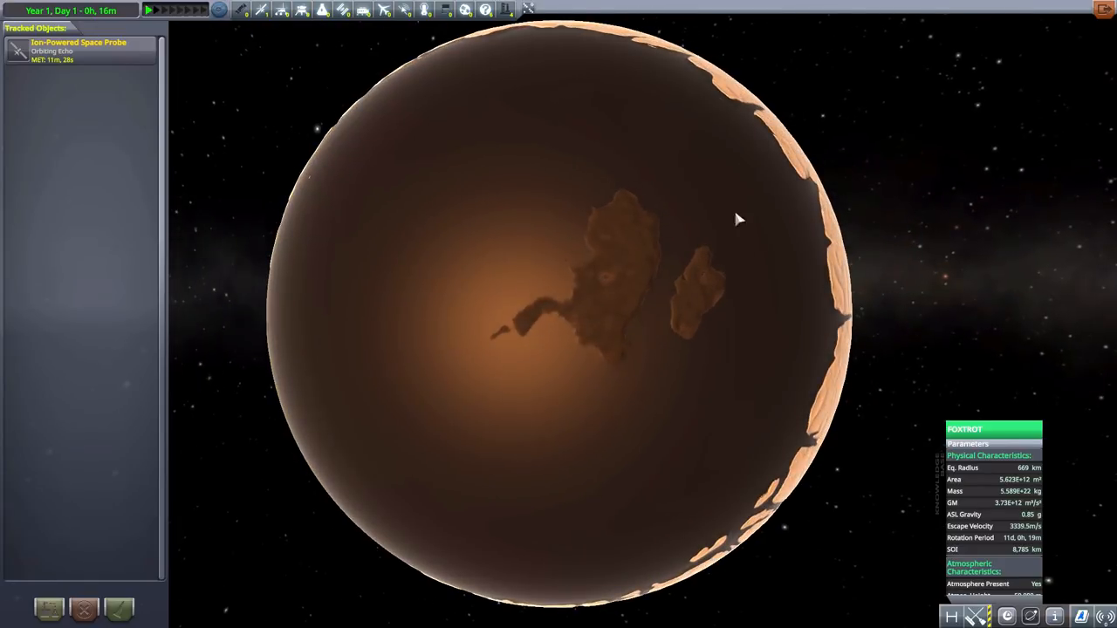
{"action": "mouse_move", "coordinate": [555, 356]}
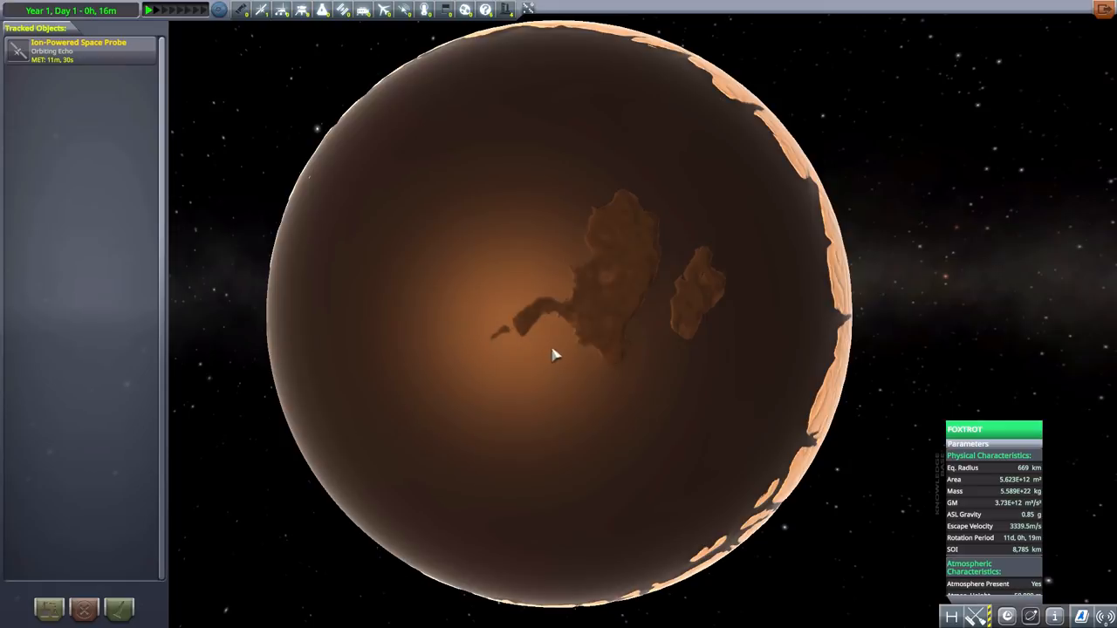
{"action": "mouse_move", "coordinate": [671, 286]}
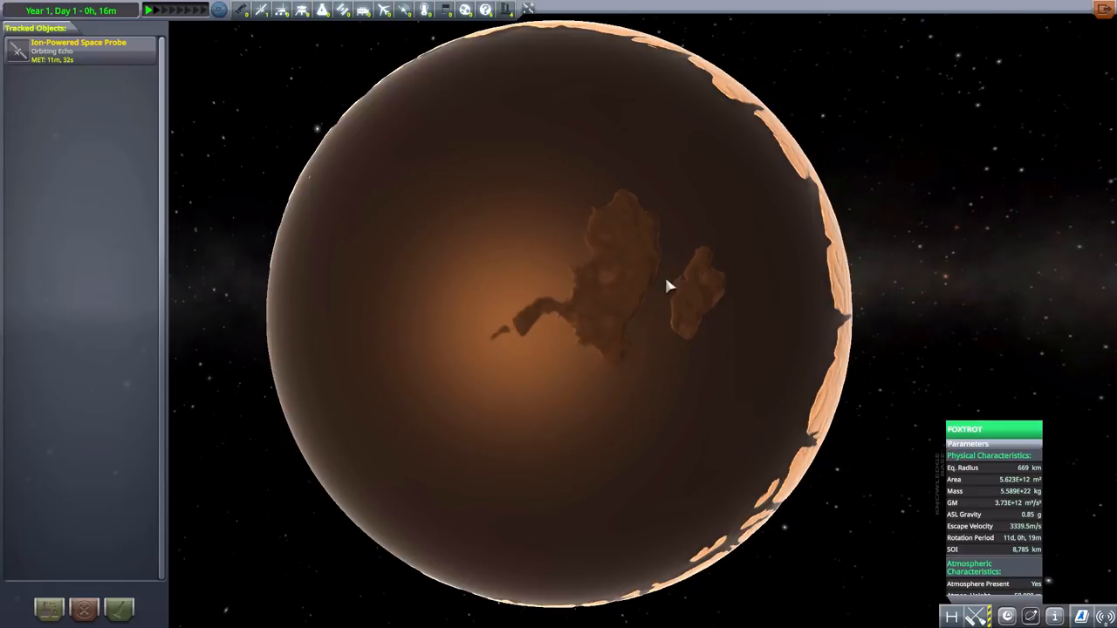
{"action": "mouse_move", "coordinate": [538, 293]}
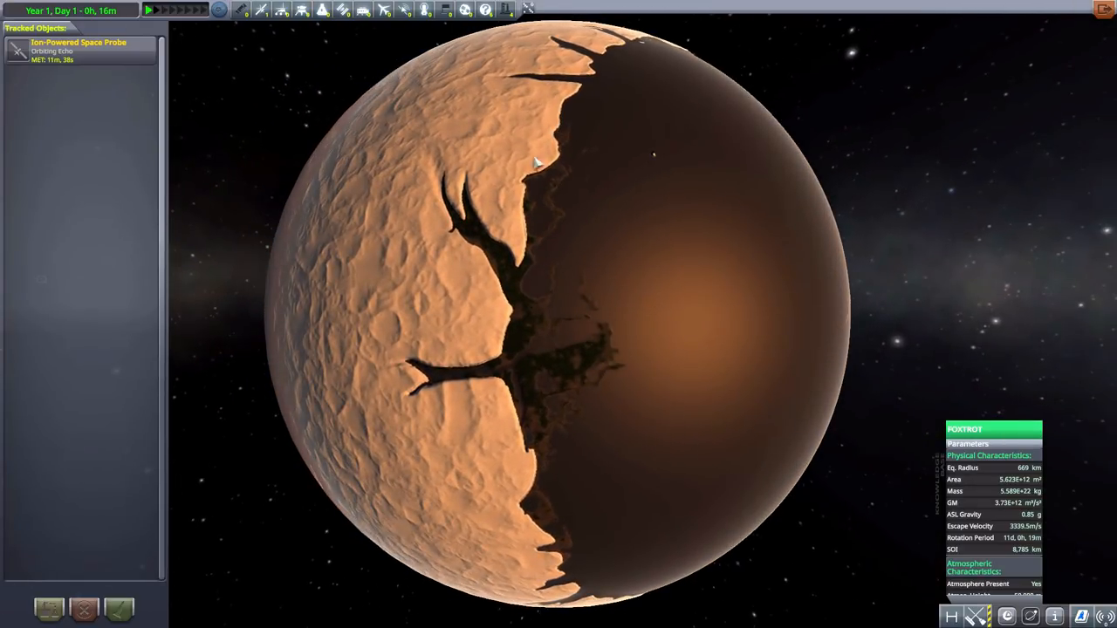
{"action": "mouse_move", "coordinate": [471, 160]}
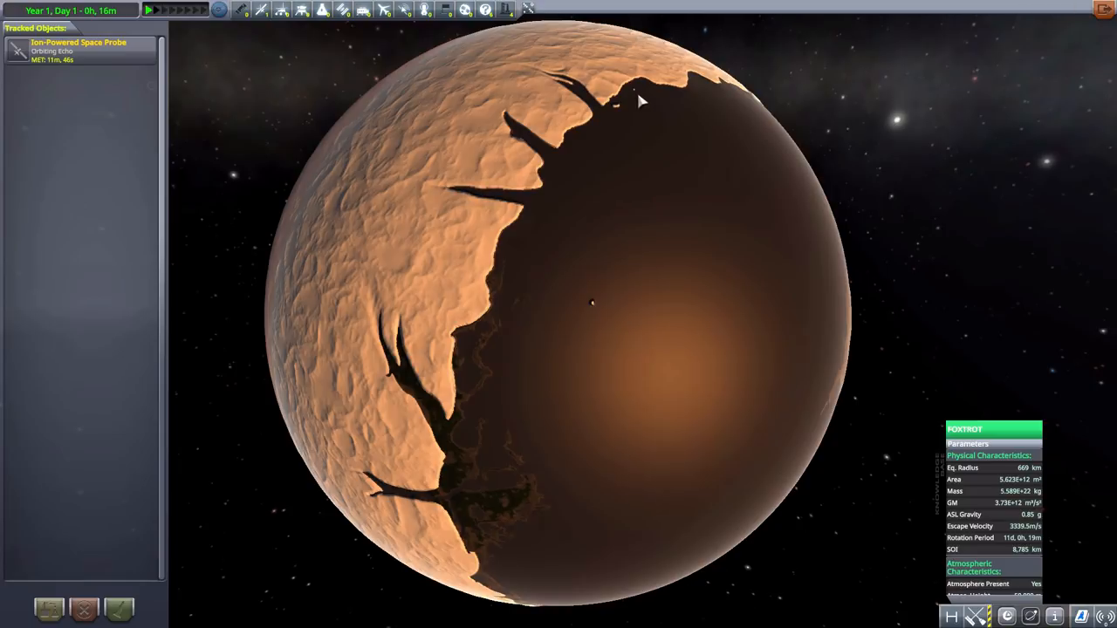
{"action": "mouse_move", "coordinate": [597, 322]}
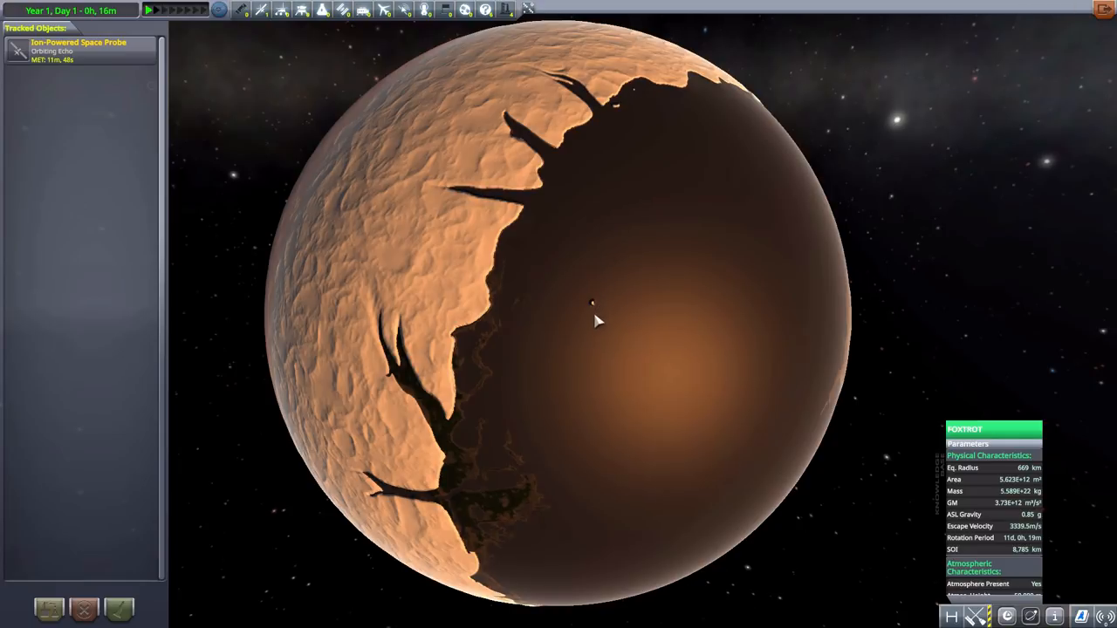
{"action": "mouse_move", "coordinate": [602, 300]}
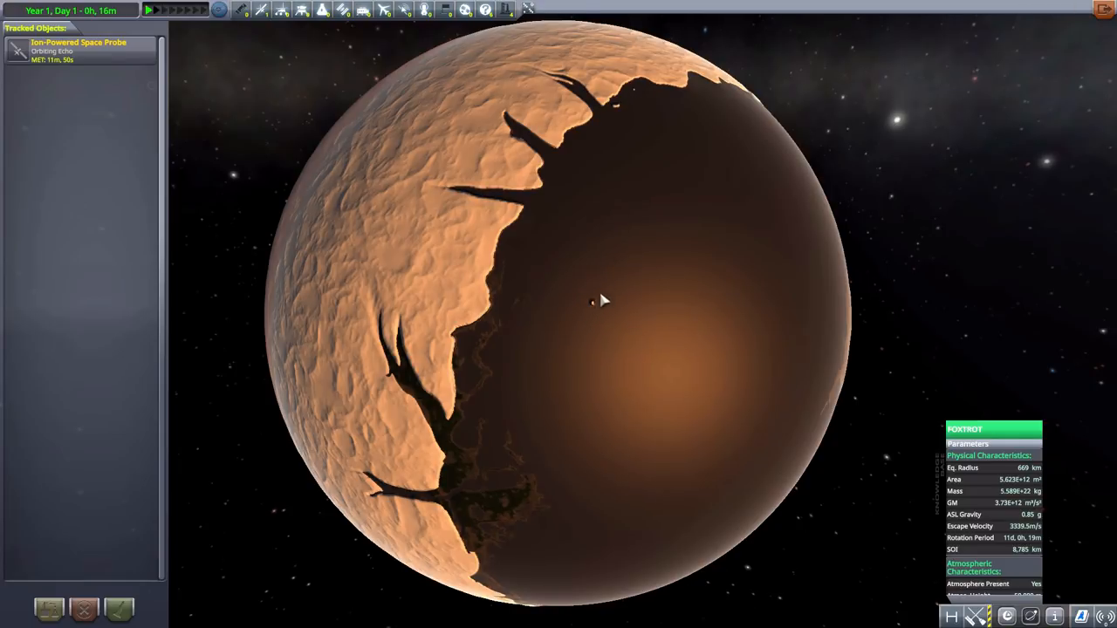
{"action": "mouse_move", "coordinate": [642, 281]}
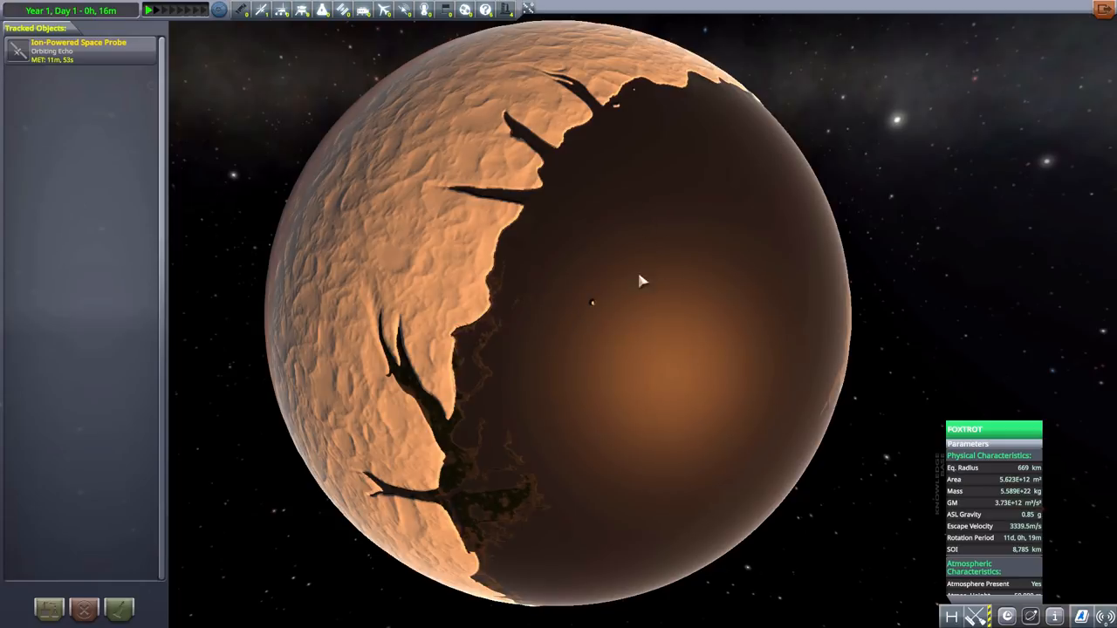
{"action": "mouse_move", "coordinate": [610, 328]}
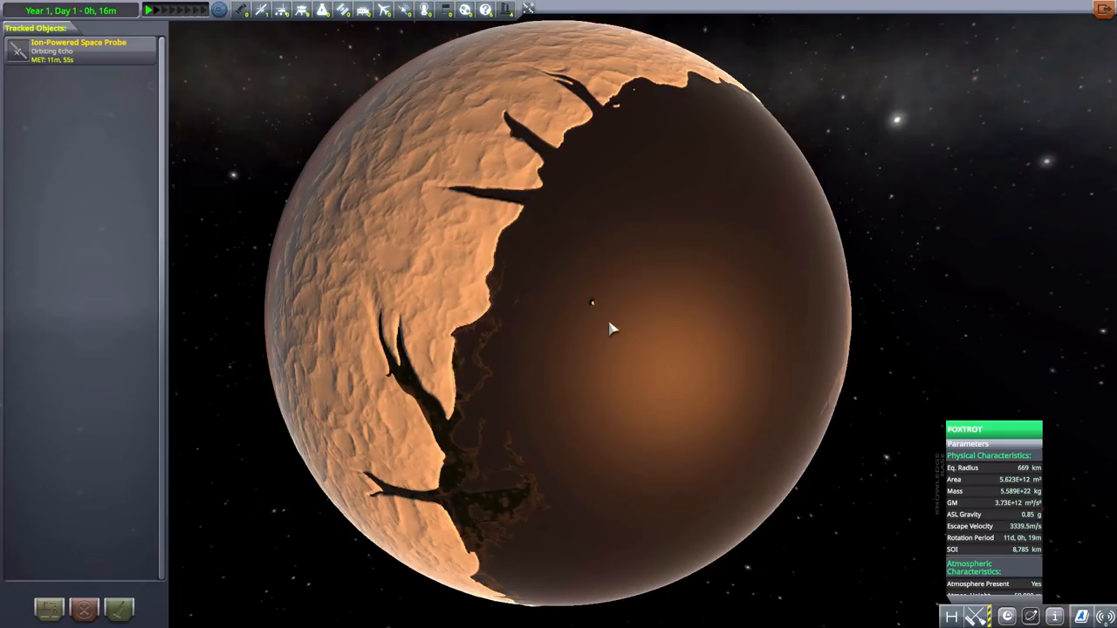
{"action": "left_click_drag", "start_coordinate": [611, 328], "coordinate": [724, 286]}
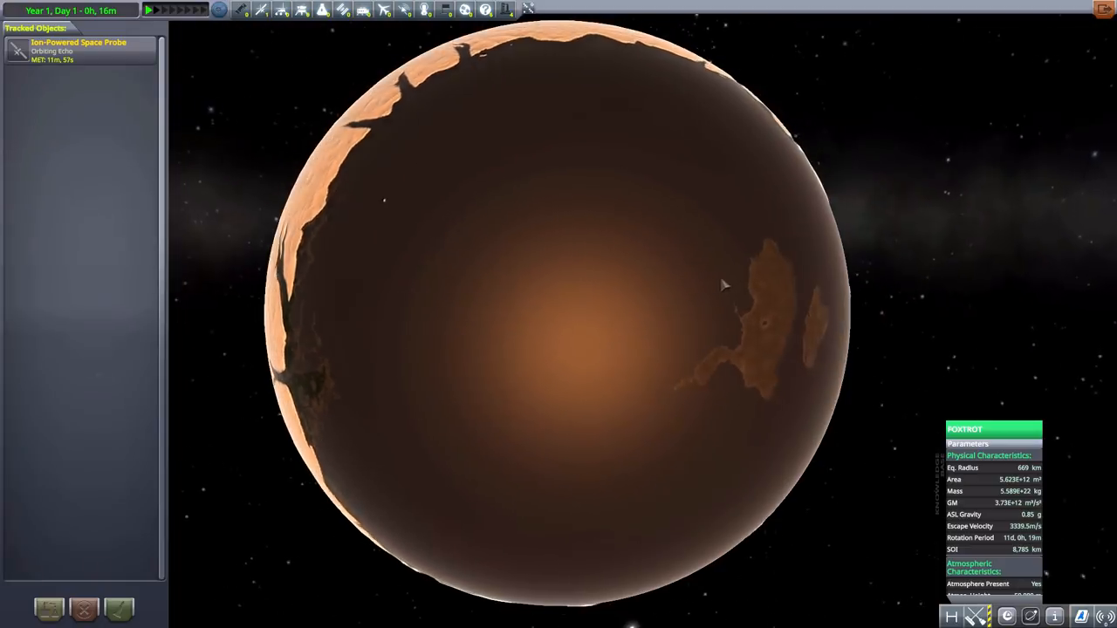
{"action": "left_click_drag", "start_coordinate": [724, 283], "coordinate": [579, 265]}
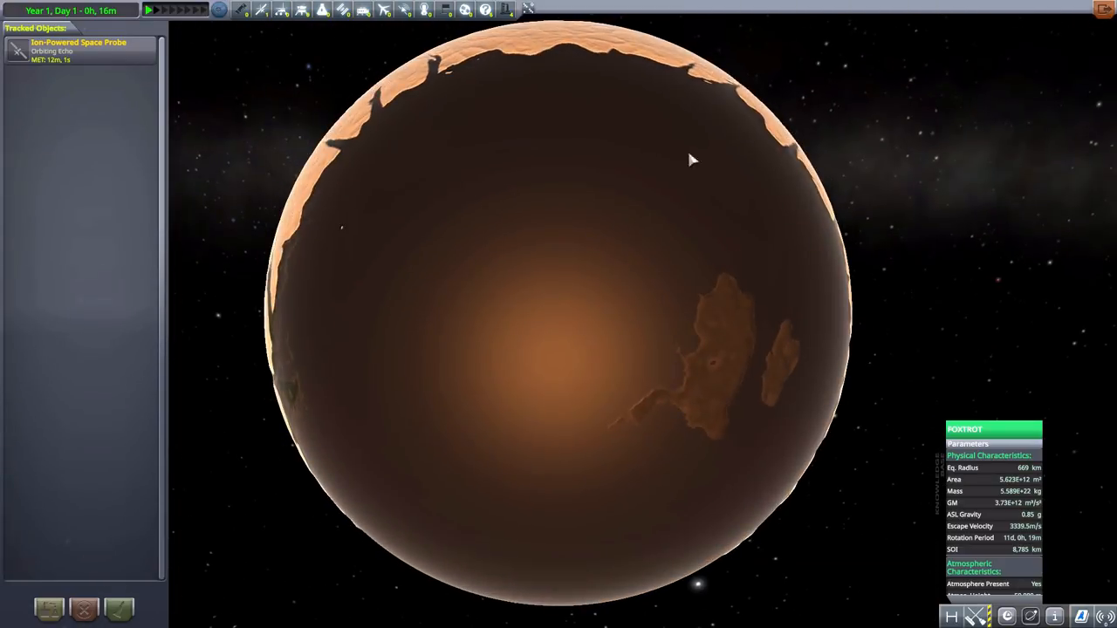
{"action": "mouse_move", "coordinate": [632, 258]}
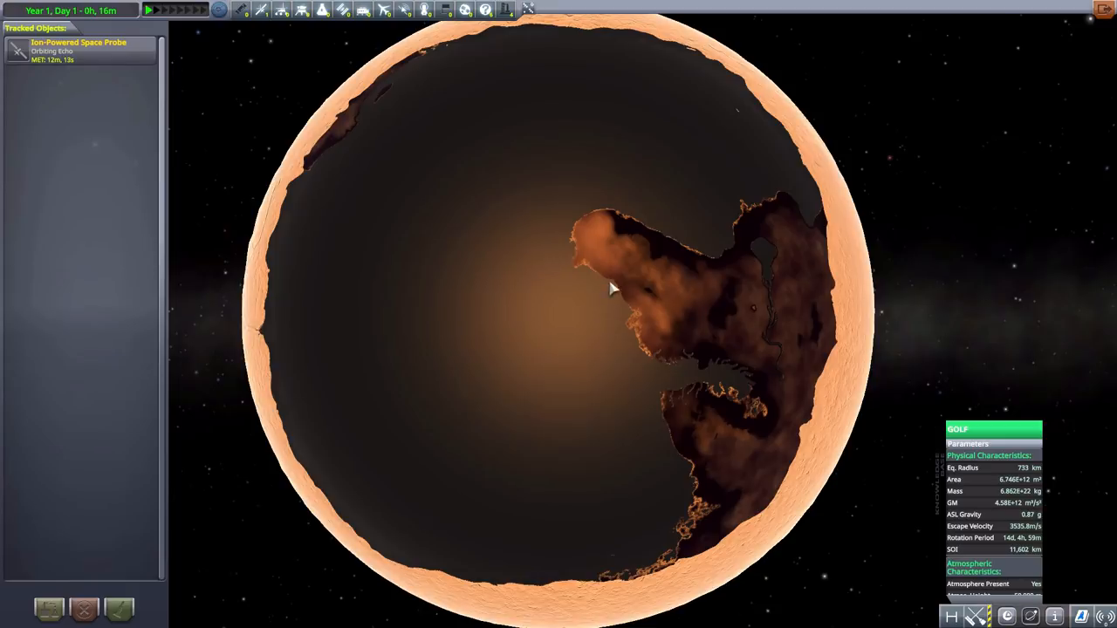
{"action": "mouse_move", "coordinate": [678, 244]}
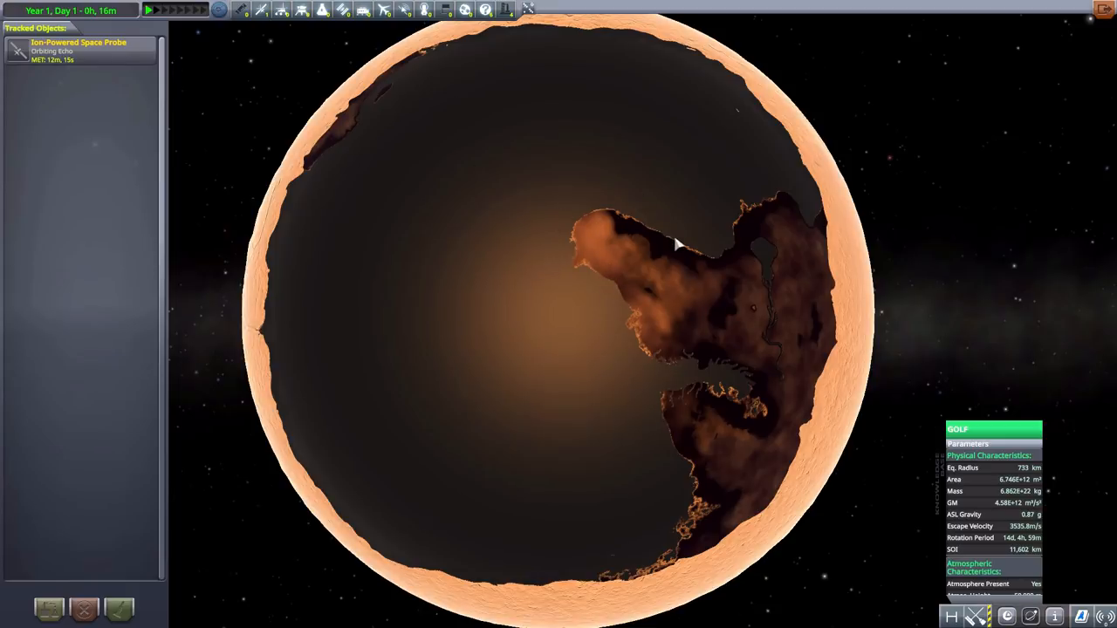
{"action": "mouse_move", "coordinate": [1028, 461]}
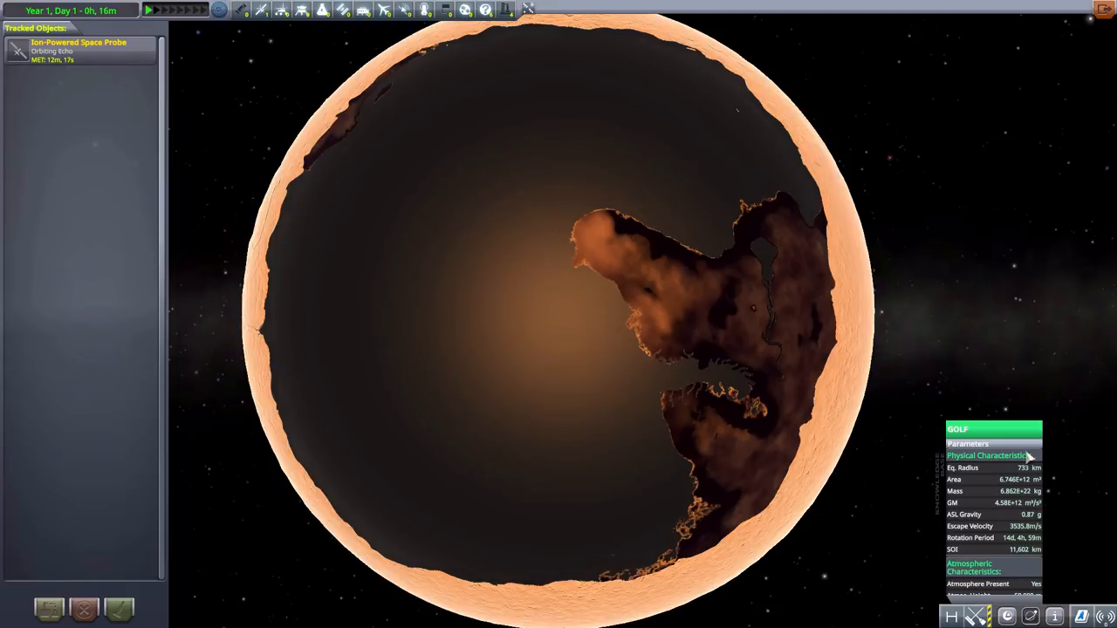
{"action": "mouse_move", "coordinate": [454, 243]}
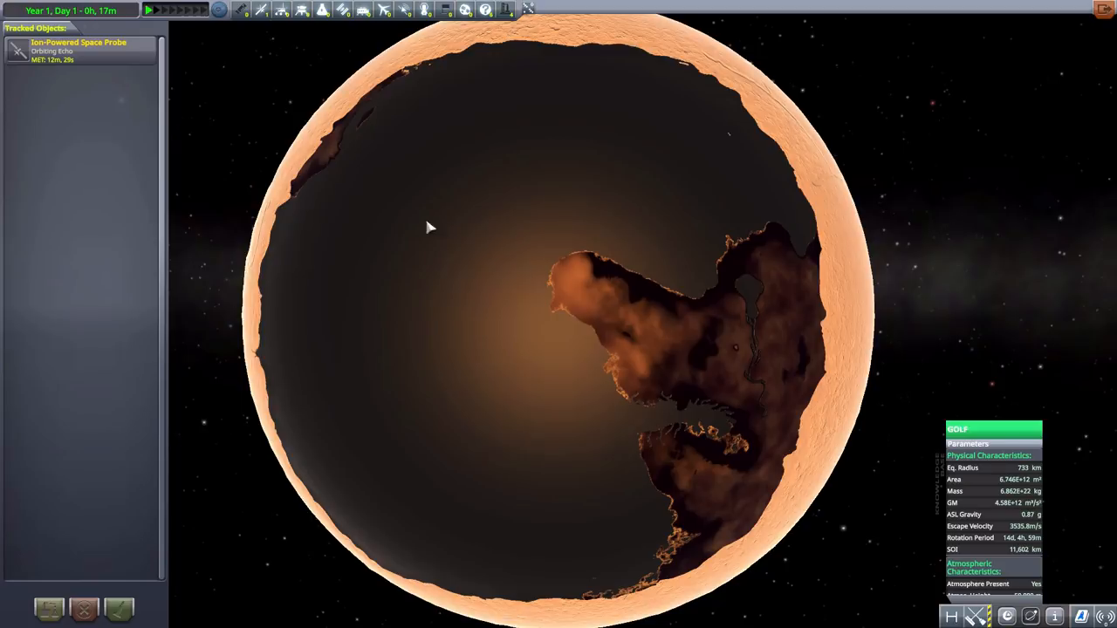
{"action": "mouse_move", "coordinate": [517, 351]}
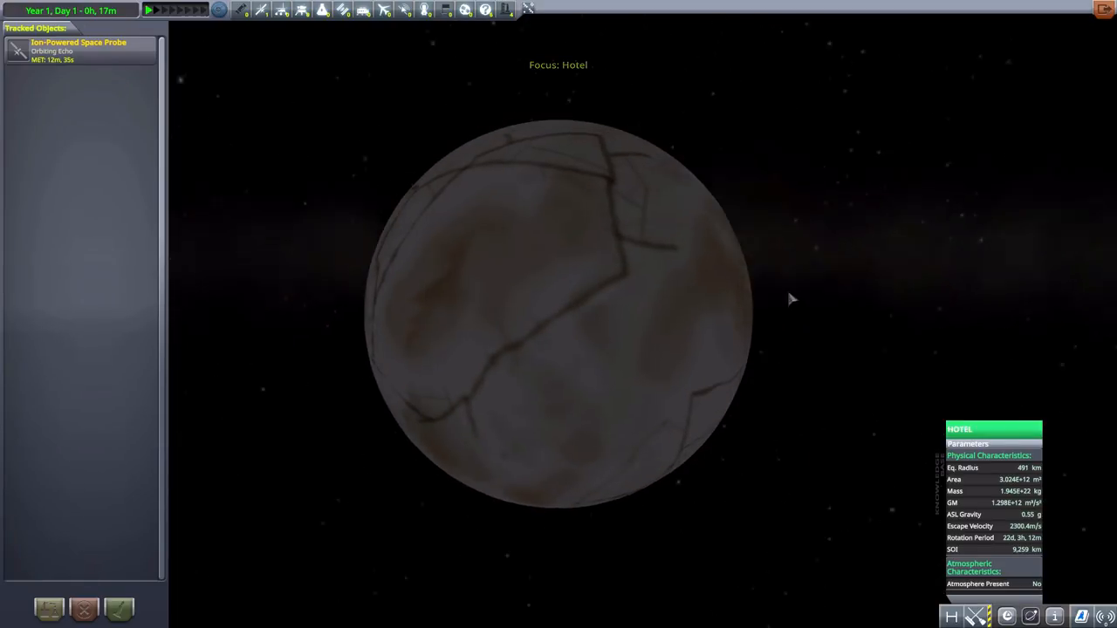
Orbit the camera around Hotel toward its sunlit side
{"action": "left_click_drag", "start_coordinate": [789, 300], "coordinate": [590, 300]}
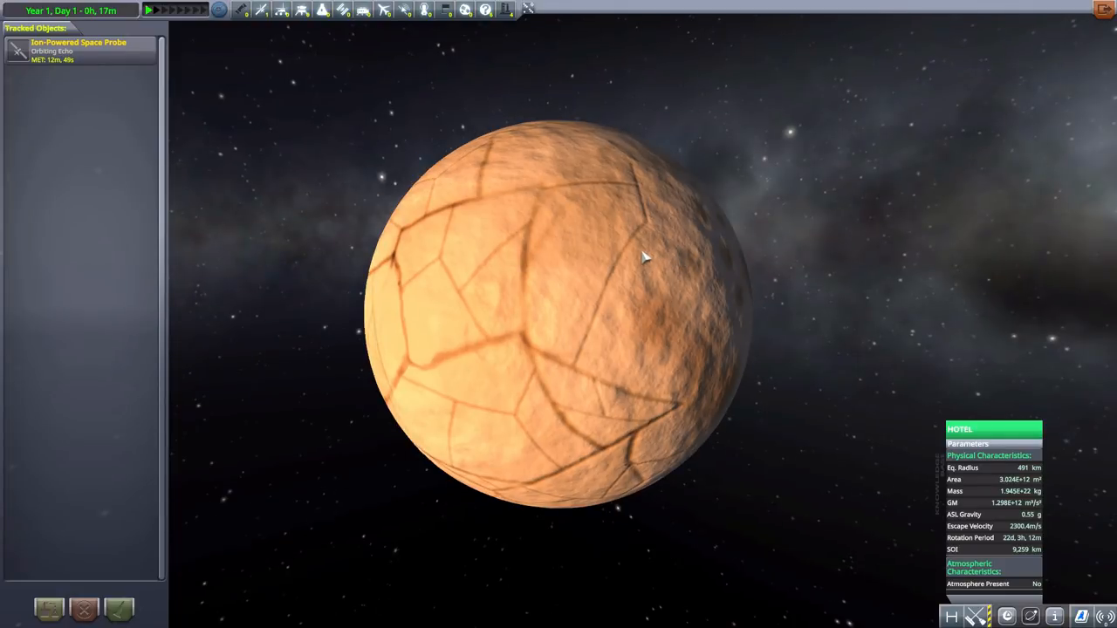
{"action": "mouse_move", "coordinate": [600, 168]}
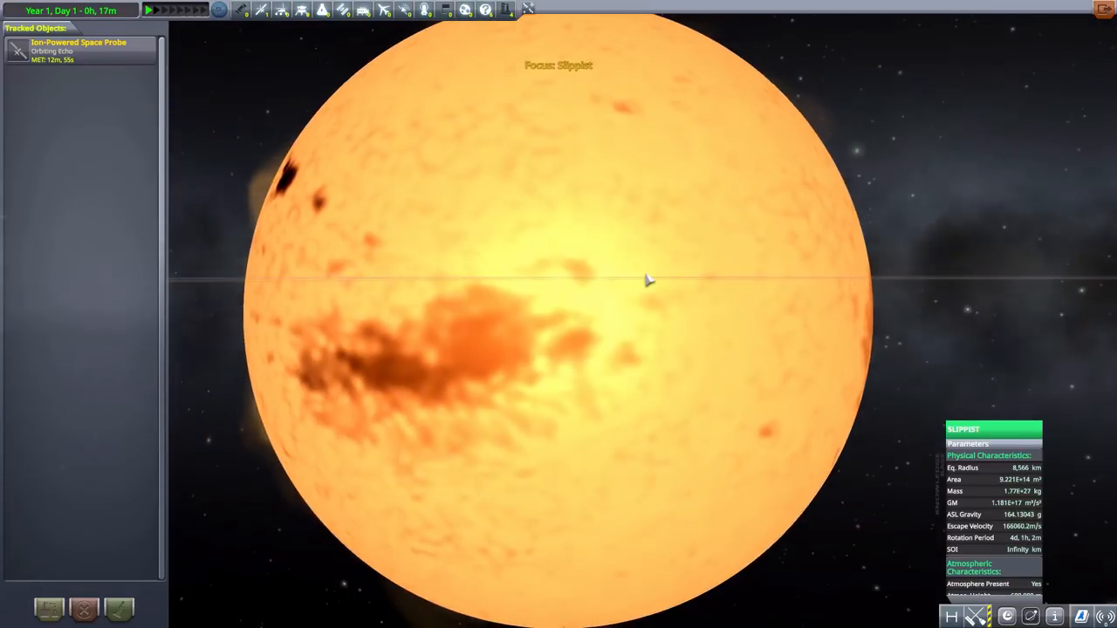
Zoom out from the star to an overview of all the planets' orbits
{"action": "scroll", "scroll_direction": "down", "scroll_amount": 3}
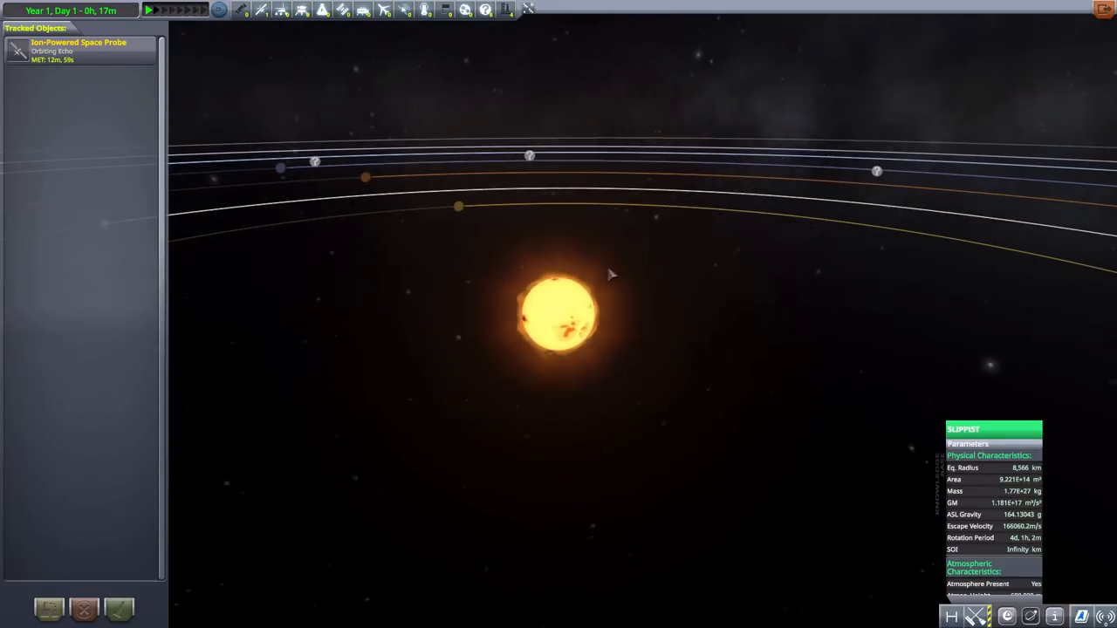
{"action": "scroll", "scroll_direction": "down", "scroll_amount": 3}
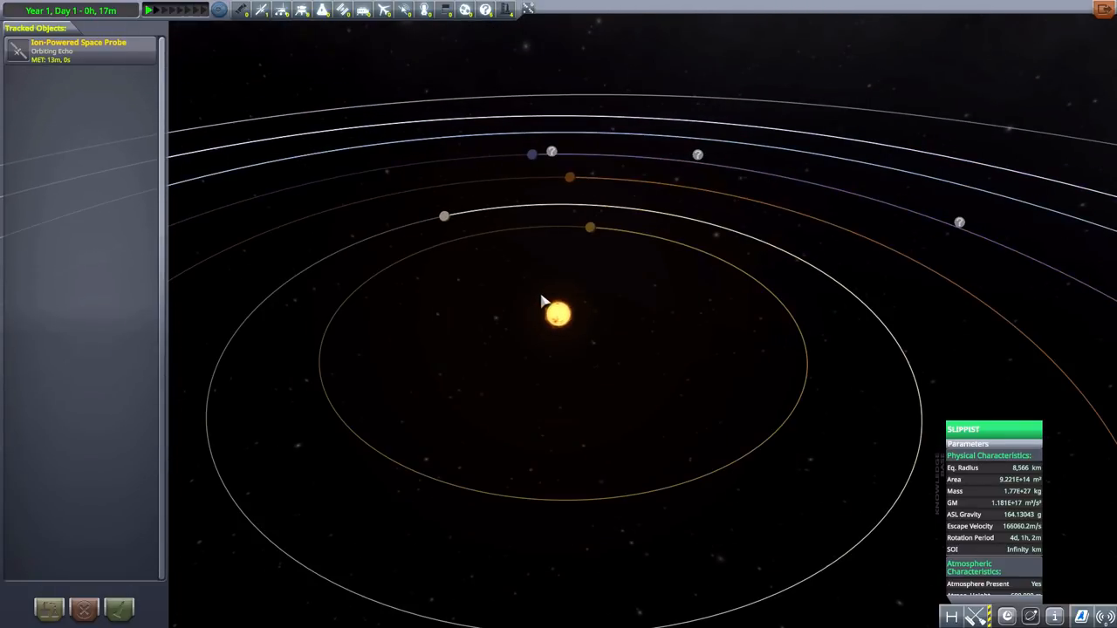
{"action": "scroll", "scroll_direction": "down", "scroll_amount": 3}
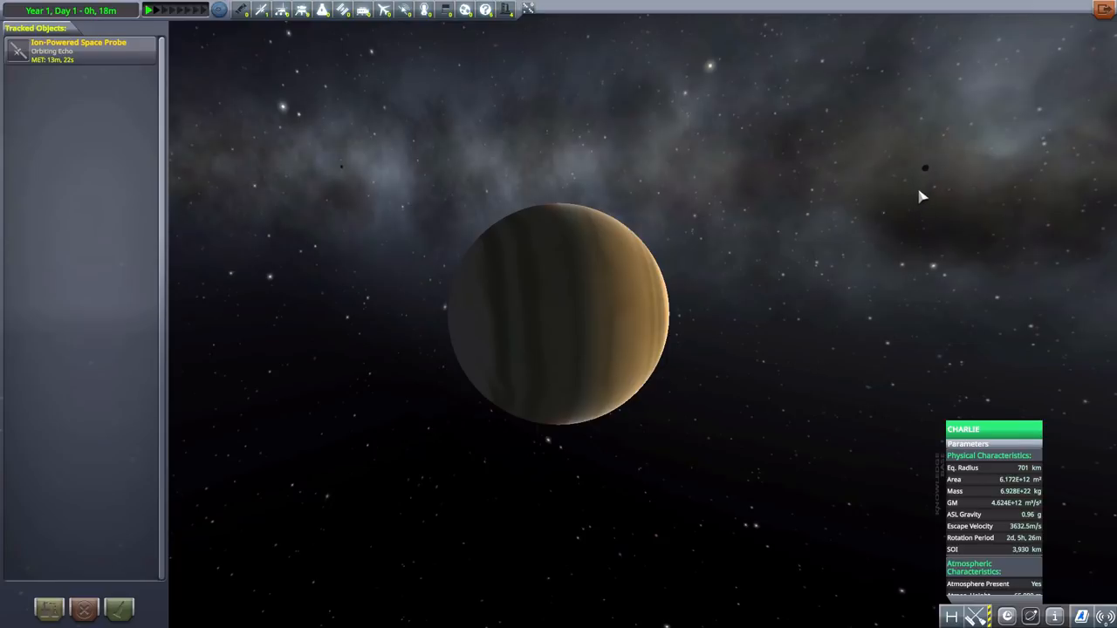
{"action": "mouse_move", "coordinate": [845, 185]}
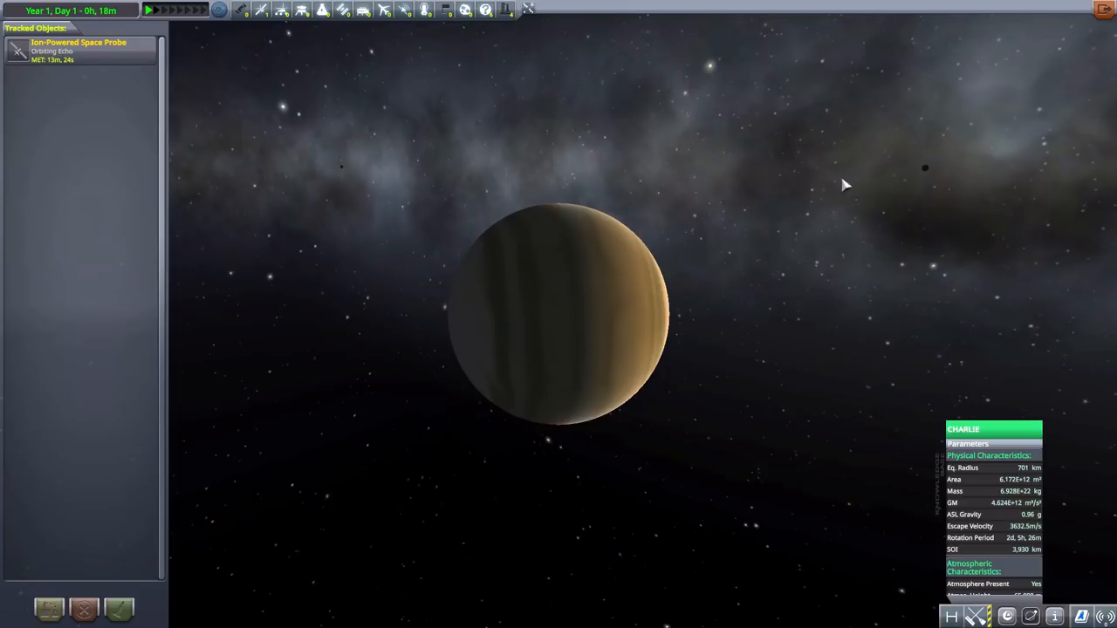
{"action": "mouse_move", "coordinate": [743, 112]}
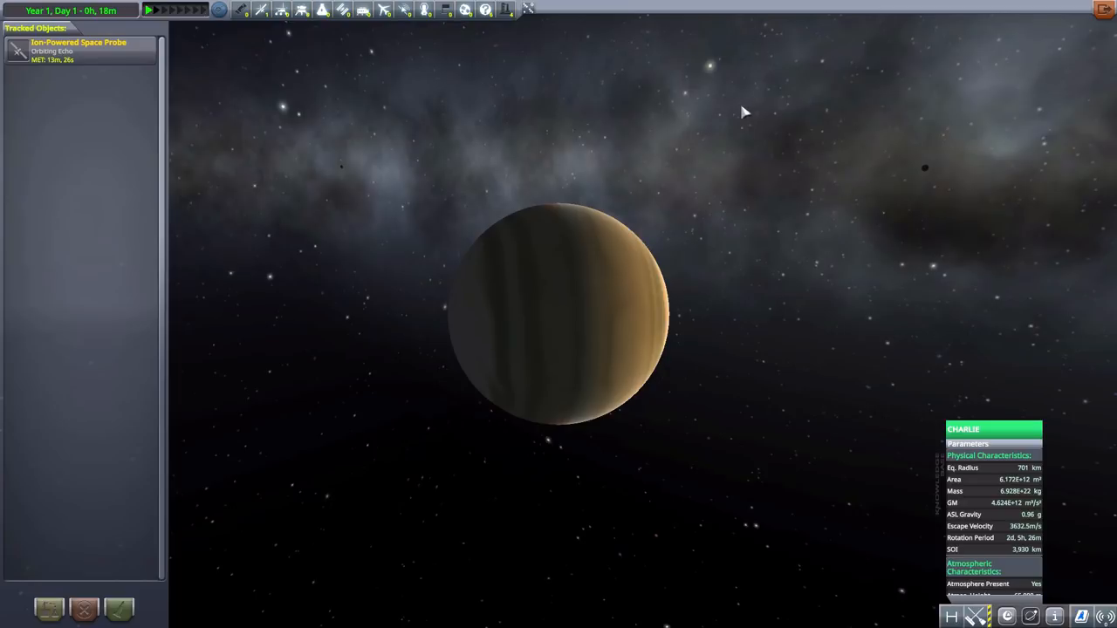